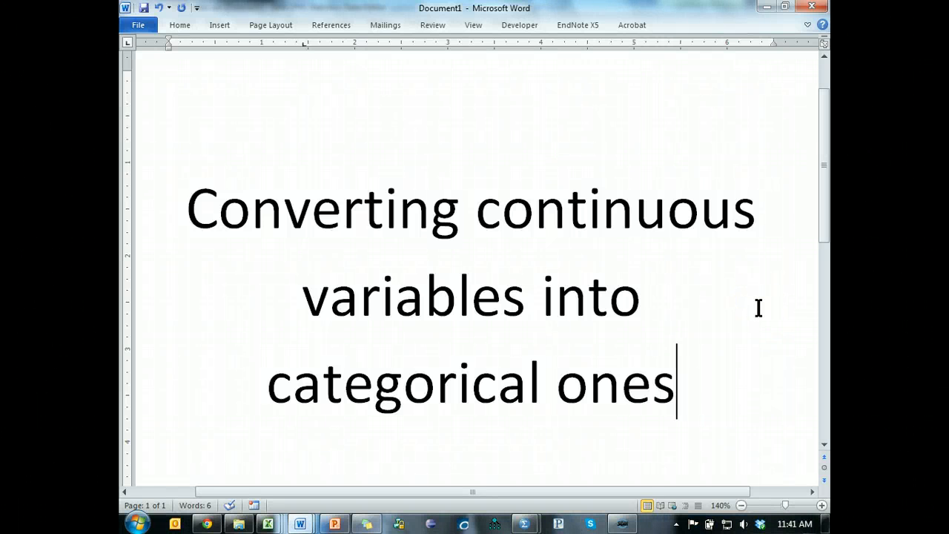
pyautogui.moveTo(747, 305)
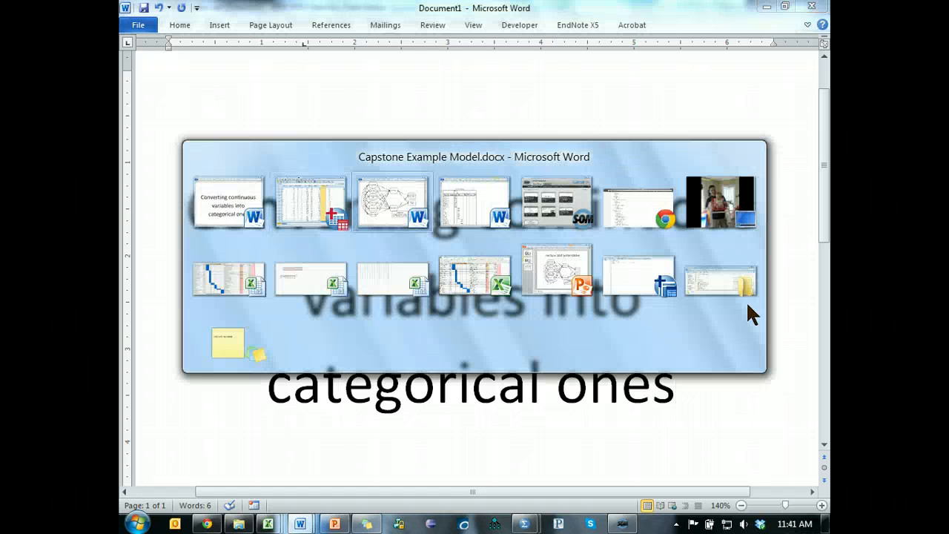
# Step: Bring up the Capstone Example Model document showing moderators coded 1=Low, 2=High
pyautogui.click(391, 202)
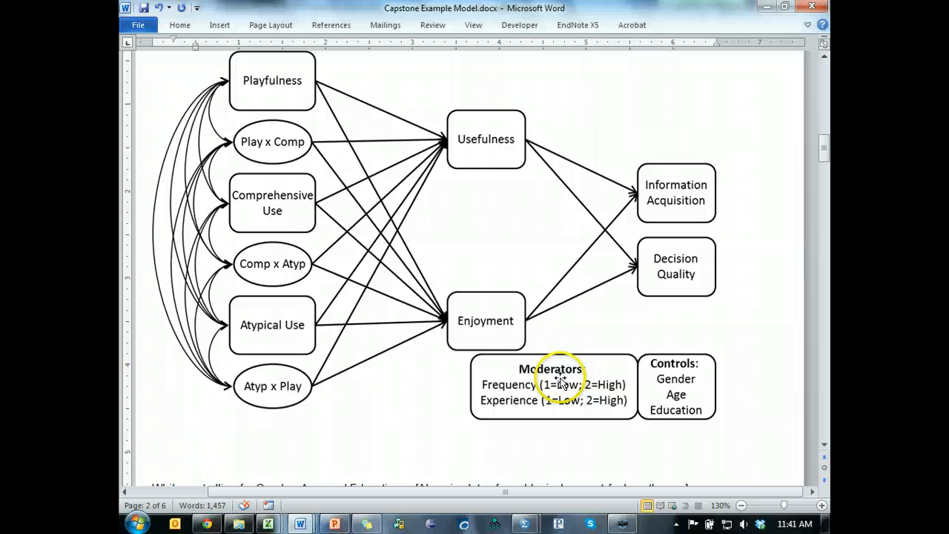
pyautogui.moveTo(575, 430)
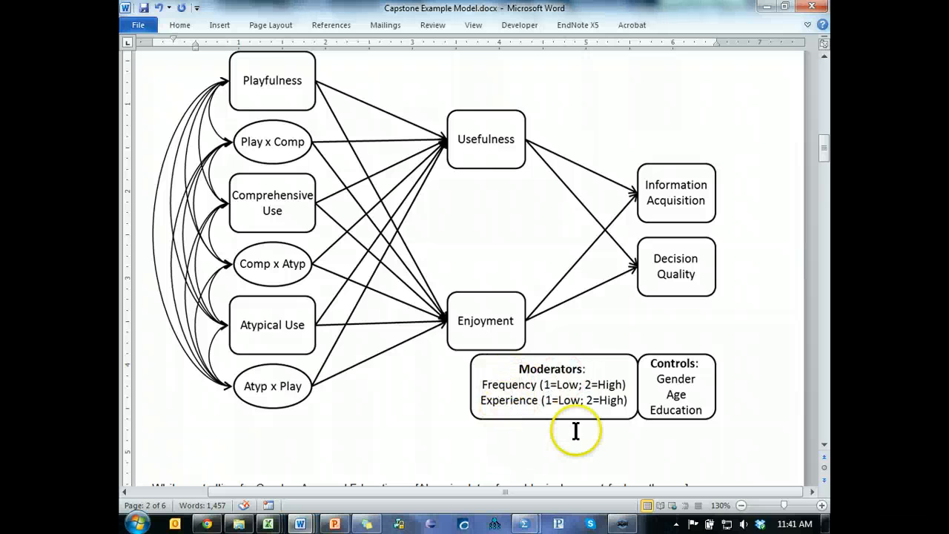
pyautogui.moveTo(552, 384)
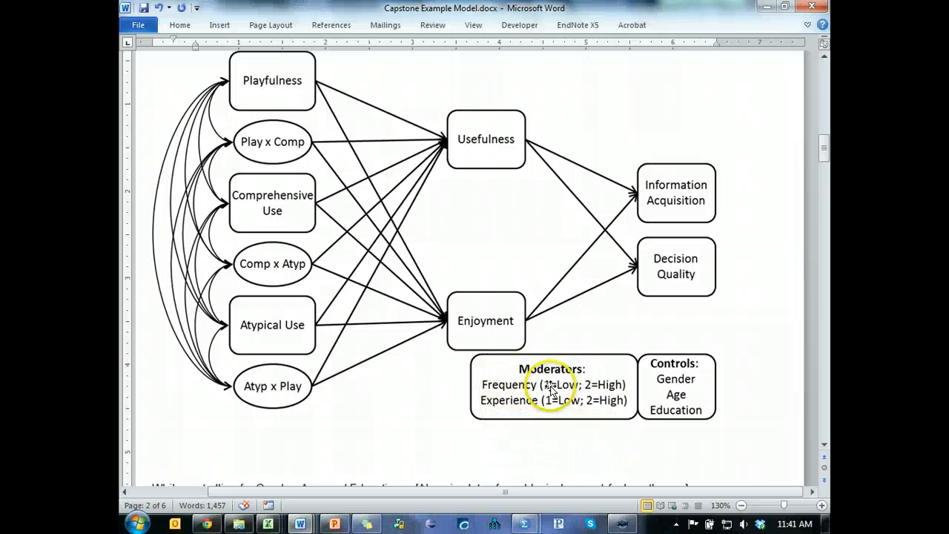
pyautogui.moveTo(563, 156)
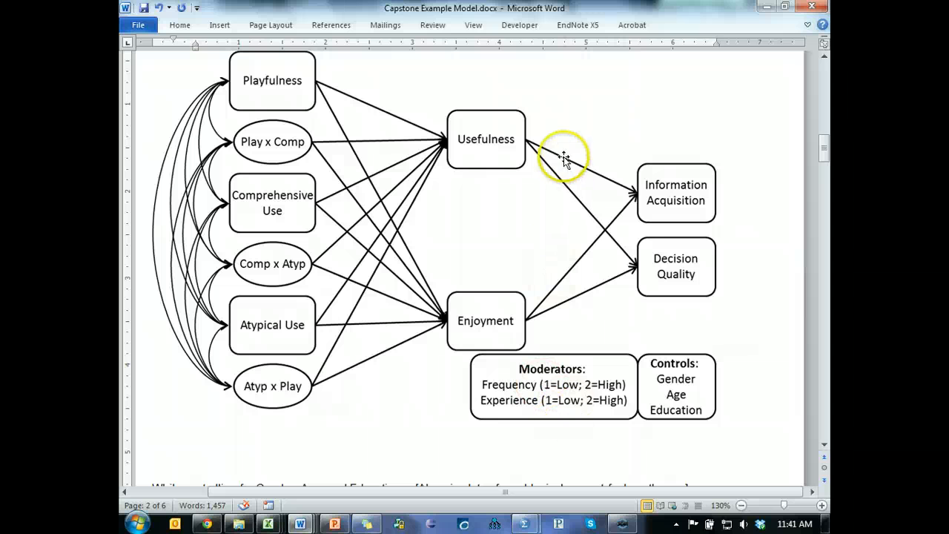
pyautogui.moveTo(595, 367)
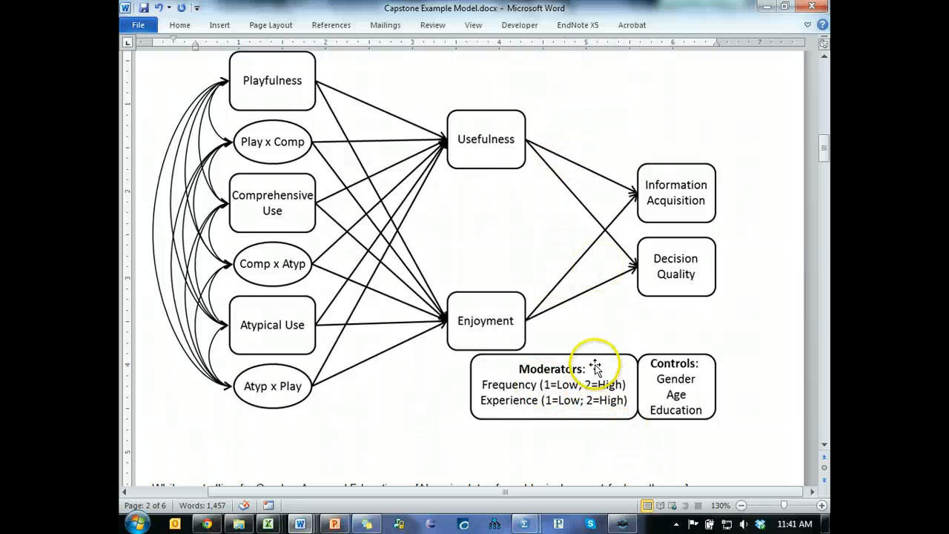
pyautogui.moveTo(627, 436)
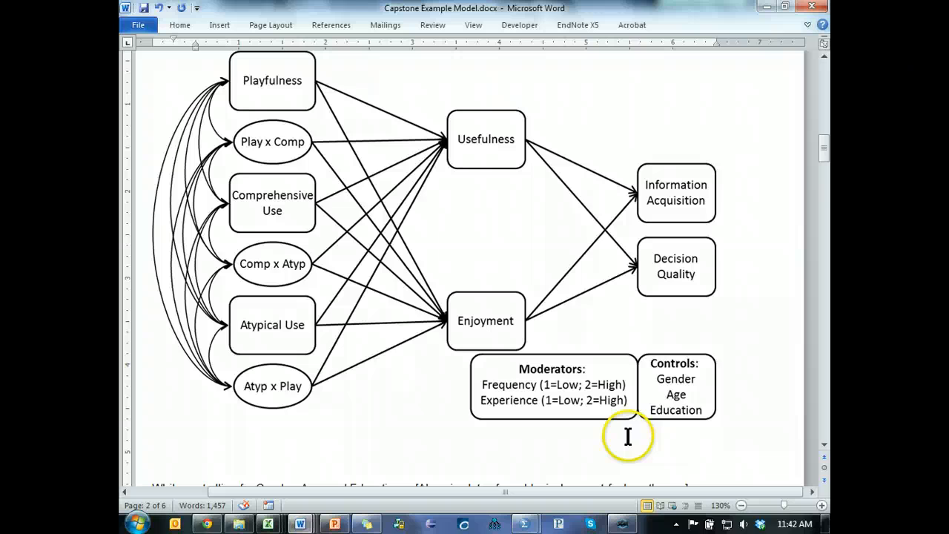
# Step: Switch to the YouTube SEM Series dataset and review the Experience and Frequency values
pyautogui.click(519, 523)
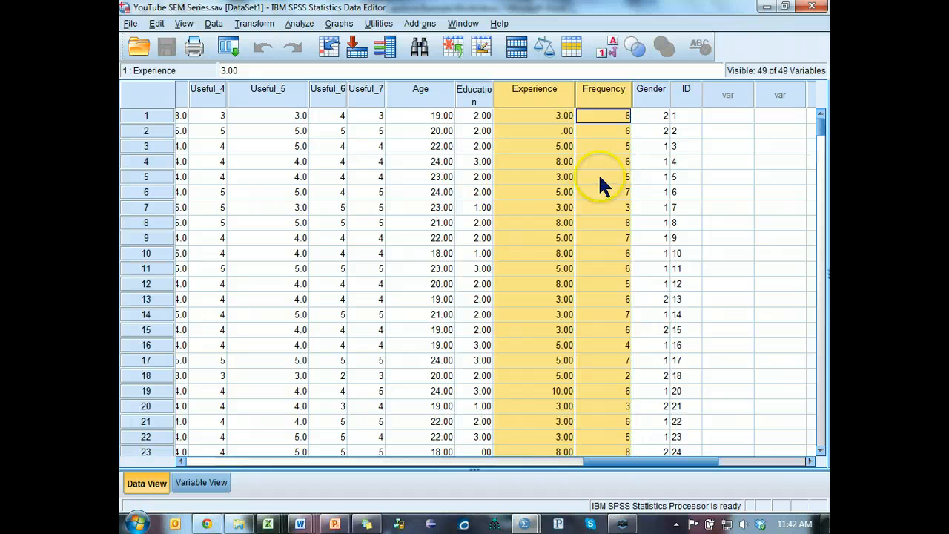
pyautogui.scroll(-3)
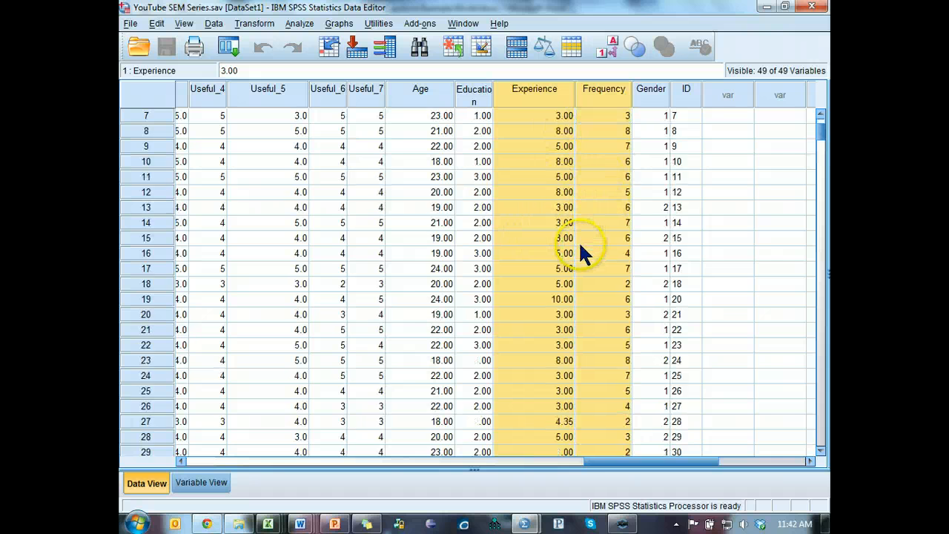
pyautogui.scroll(-3)
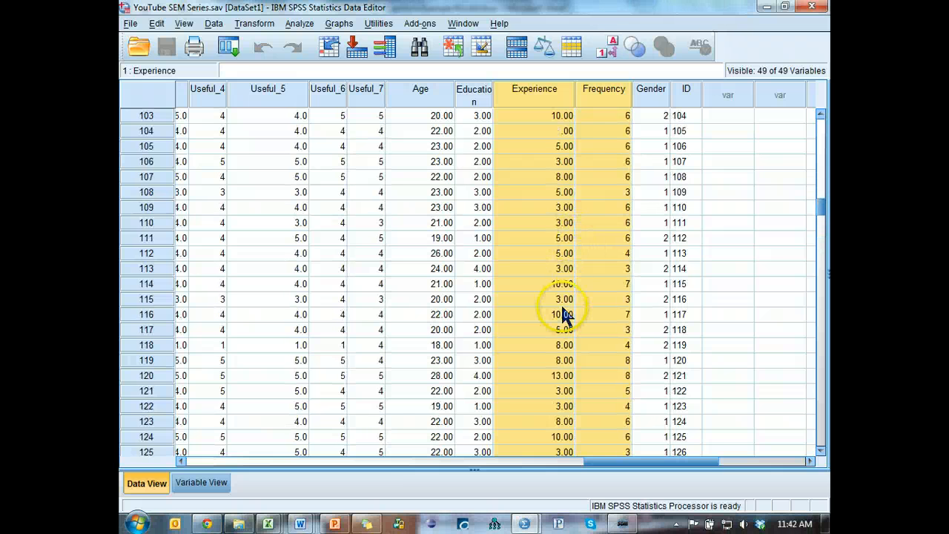
pyautogui.moveTo(602, 288)
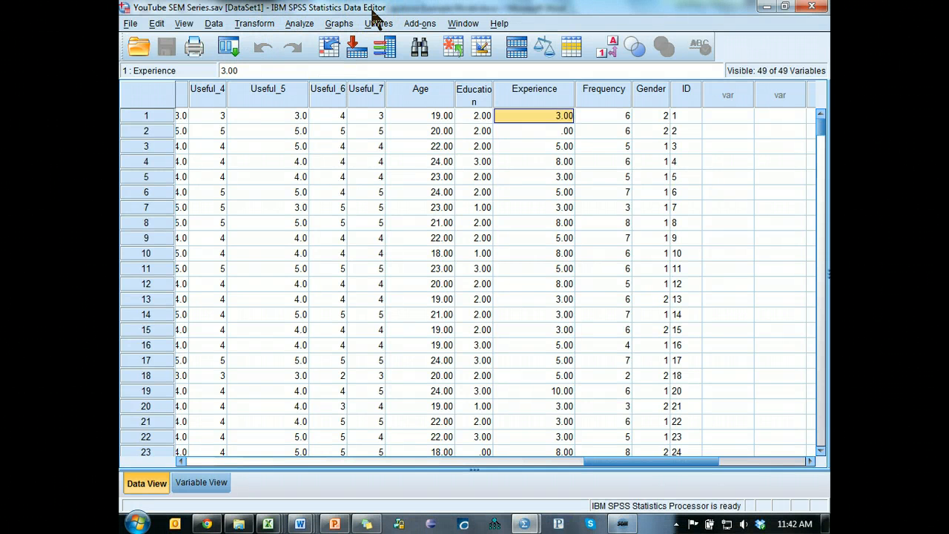
# Step: Run Frequencies on Experience and Frequency with the median statistic requested
pyautogui.click(299, 24)
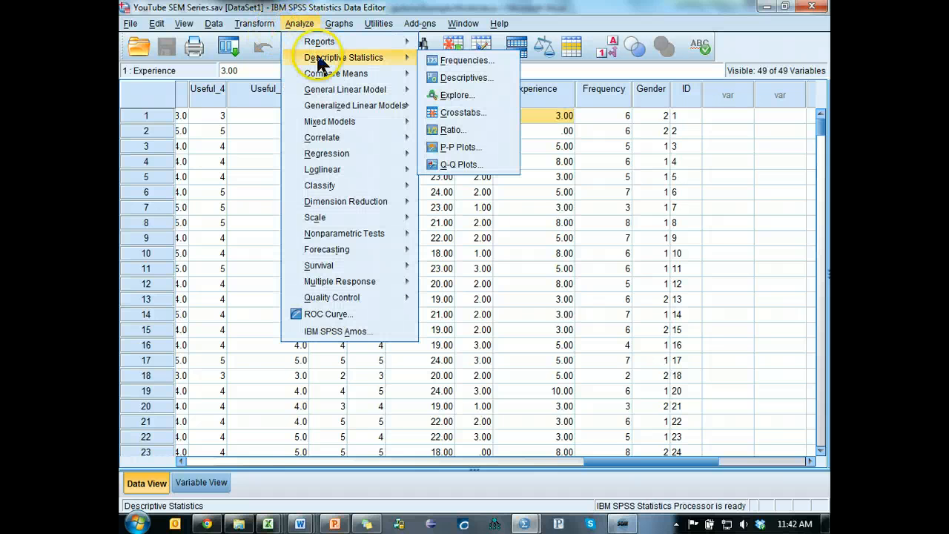
pyautogui.click(468, 61)
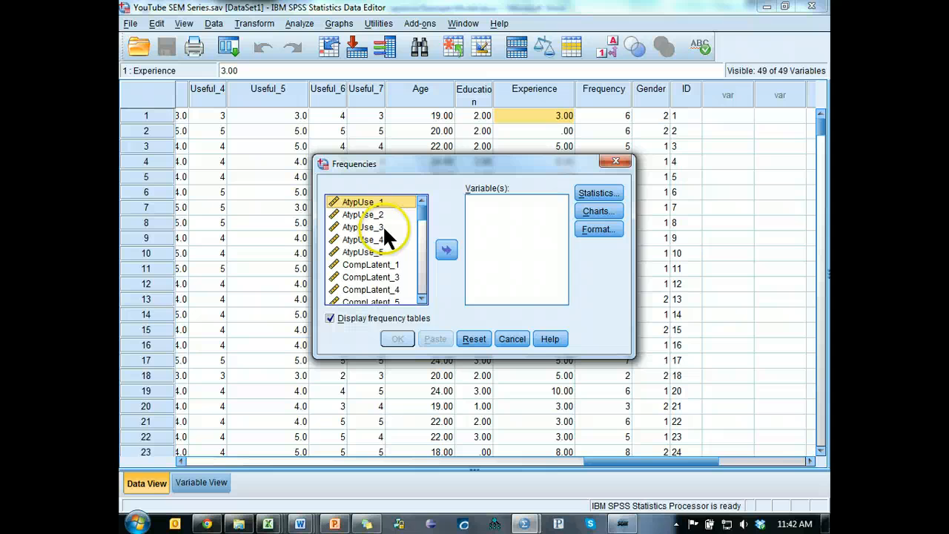
pyautogui.scroll(-3)
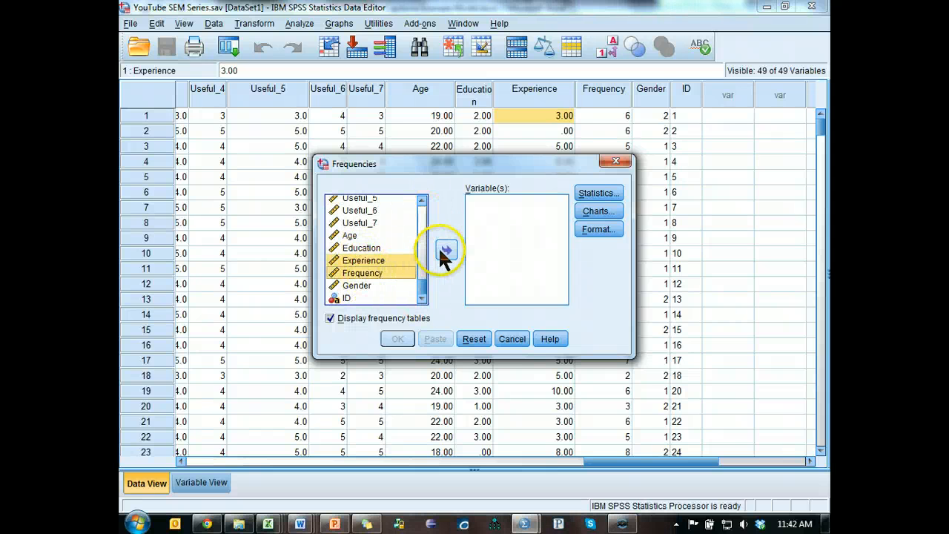
pyautogui.click(599, 193)
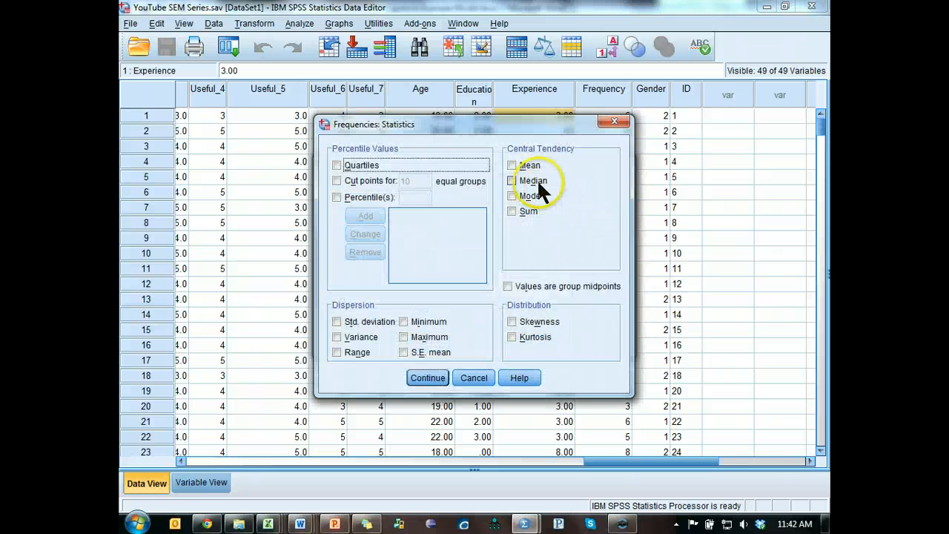
pyautogui.click(510, 181)
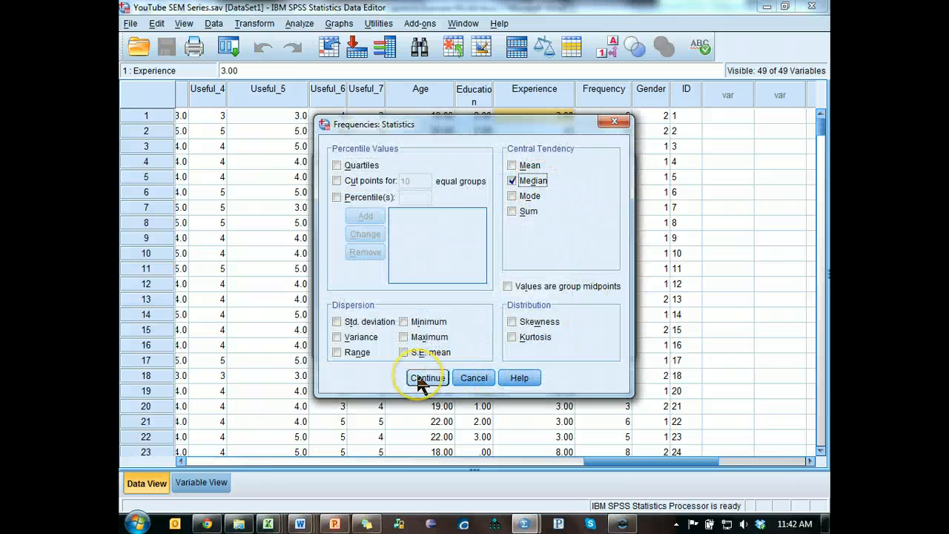
pyautogui.click(427, 378)
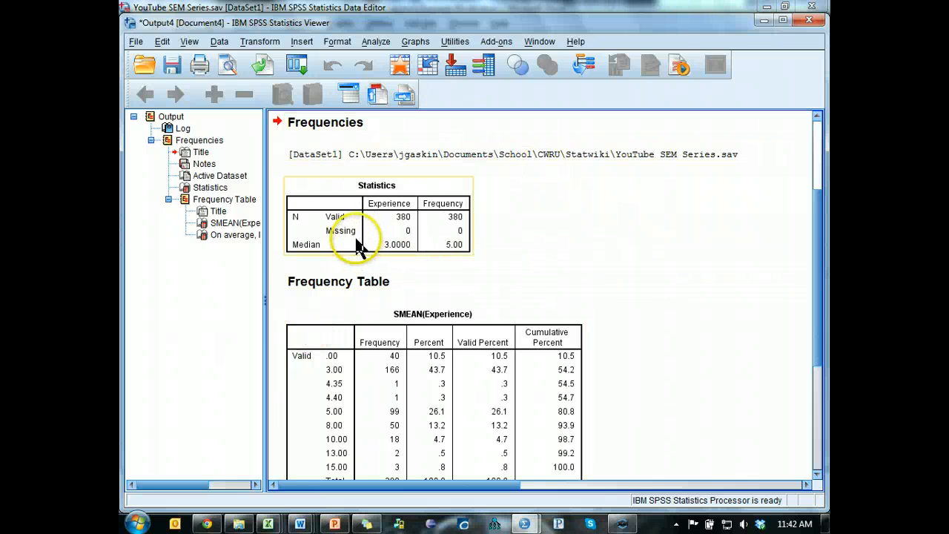
pyautogui.moveTo(388, 245)
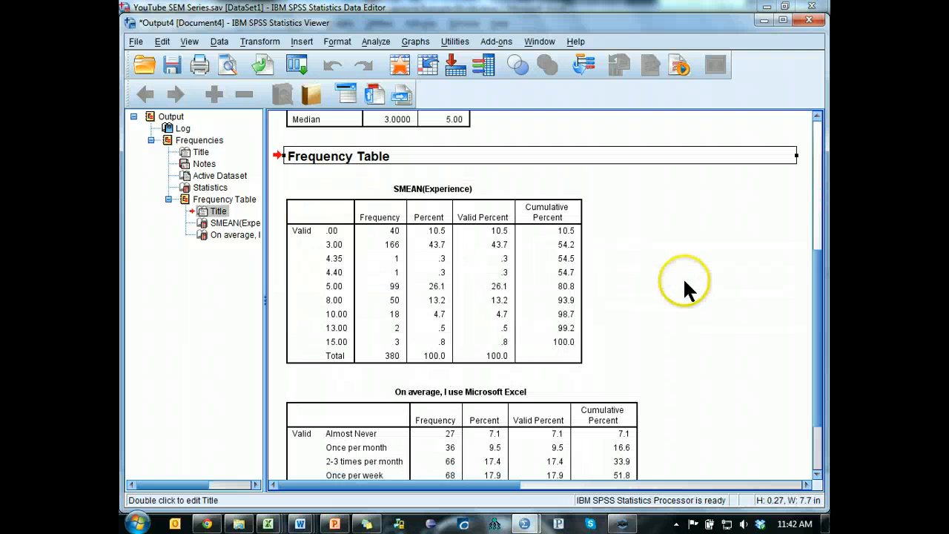
pyautogui.click(463, 237)
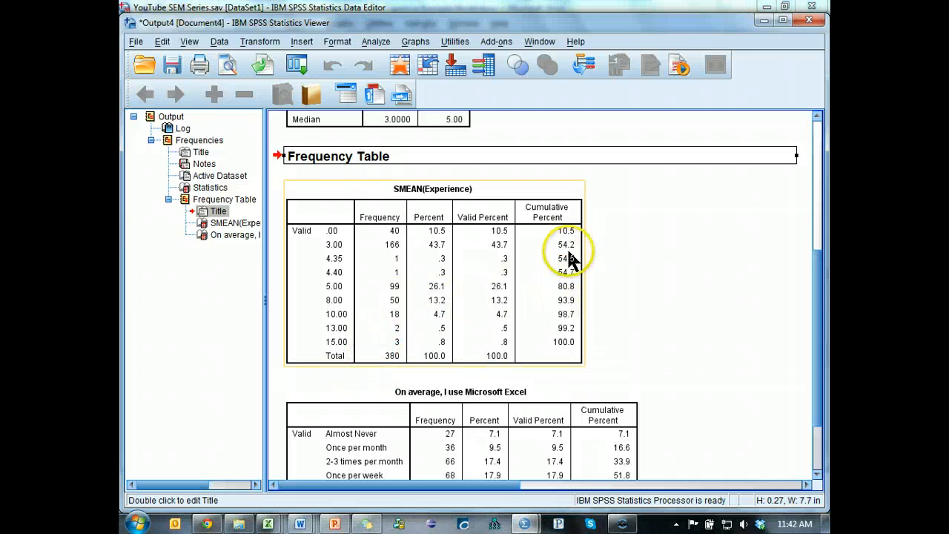
pyautogui.moveTo(576, 251)
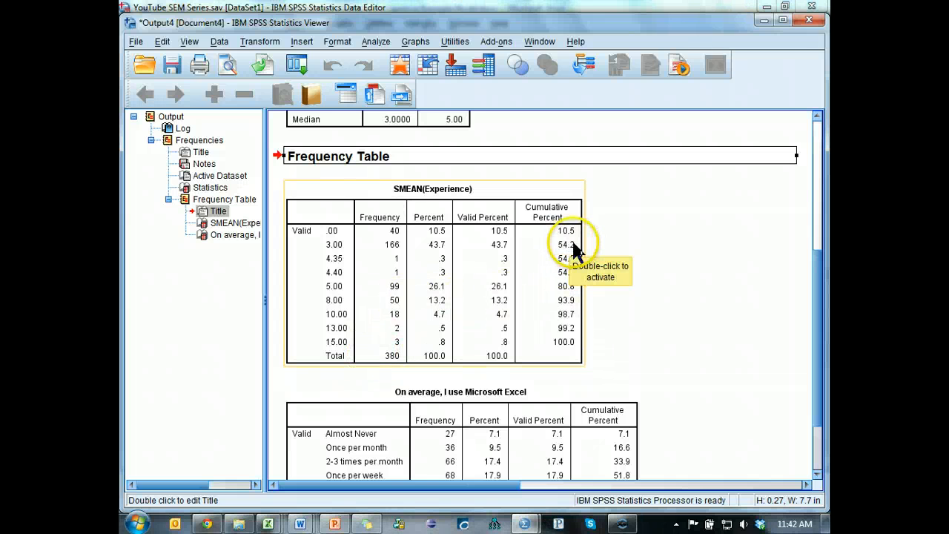
pyautogui.moveTo(601, 249)
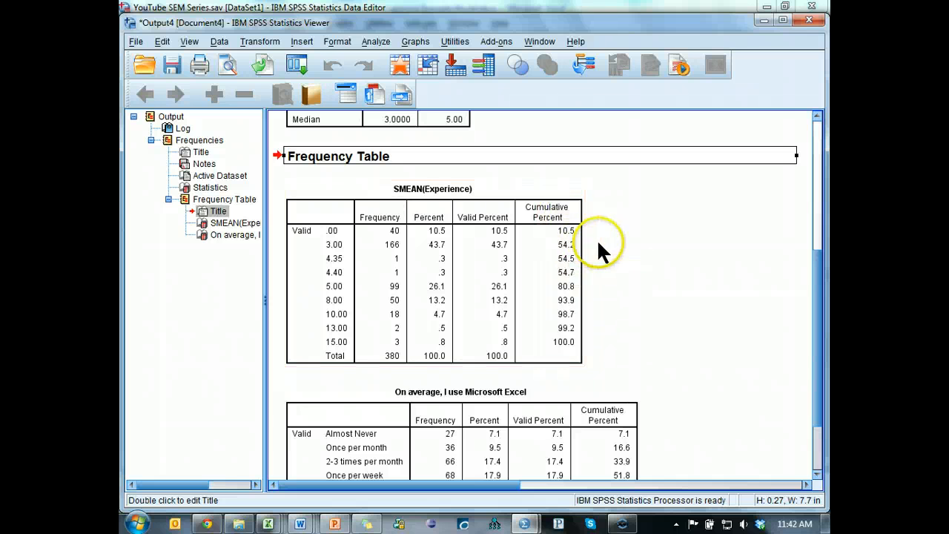
pyautogui.scroll(-3)
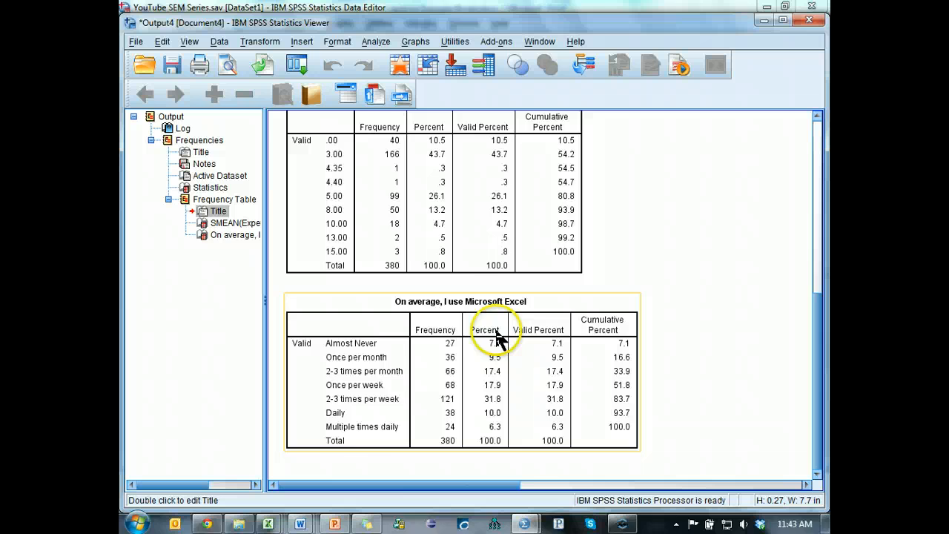
pyautogui.moveTo(548, 363)
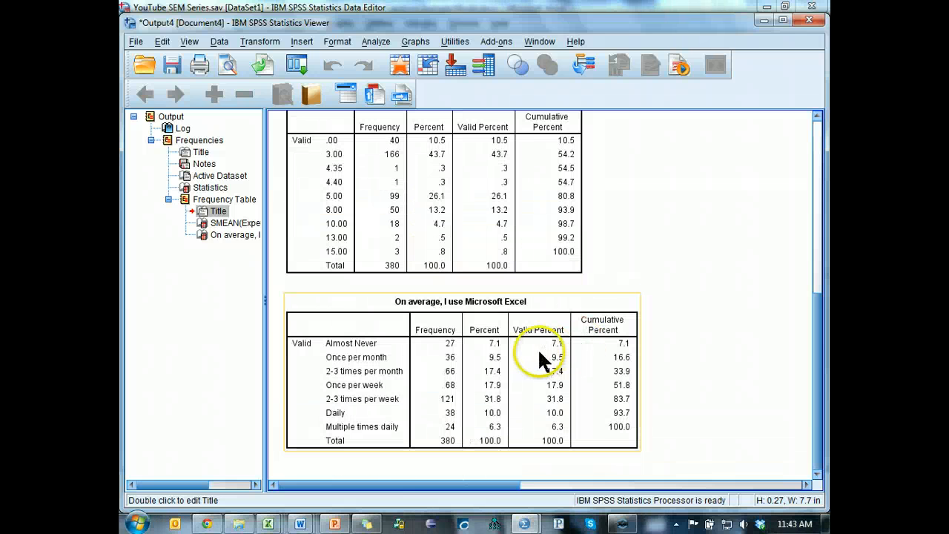
pyautogui.moveTo(629, 392)
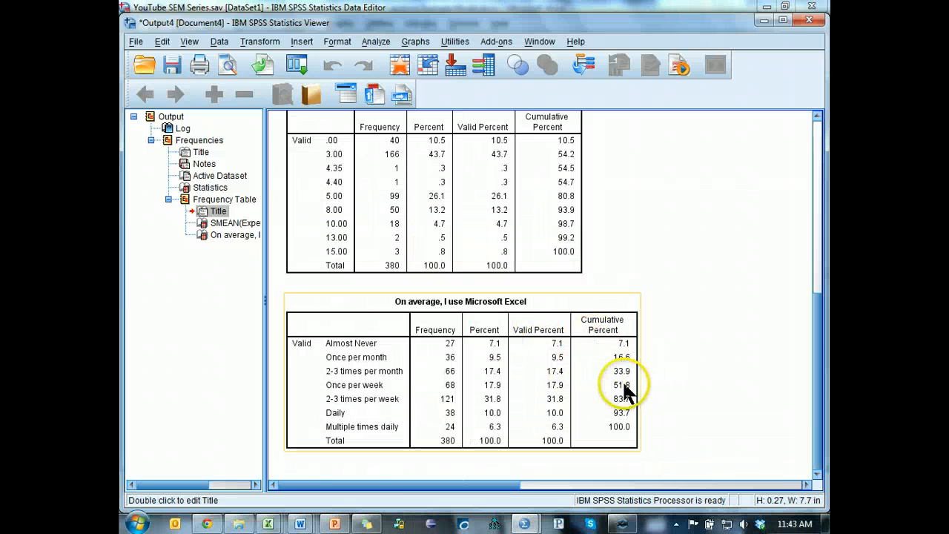
pyautogui.moveTo(630, 391)
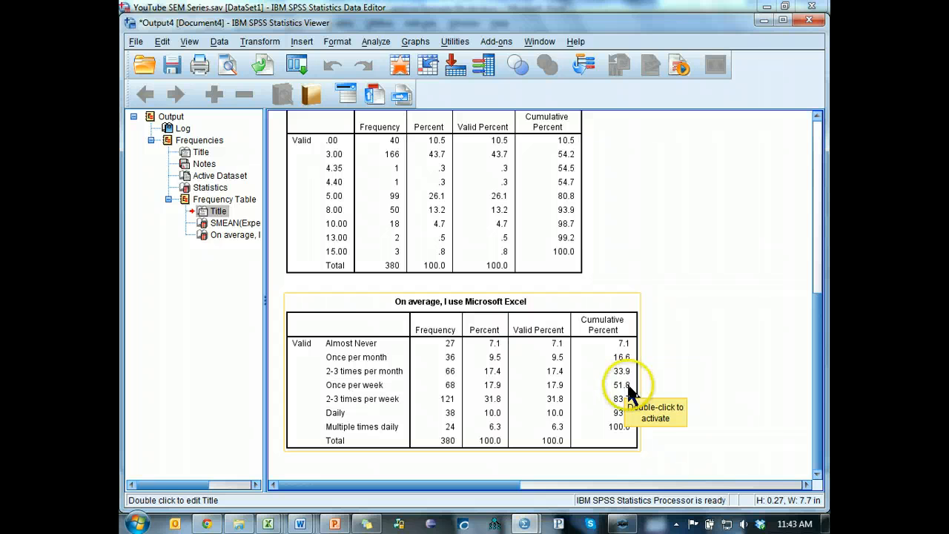
pyautogui.moveTo(685, 369)
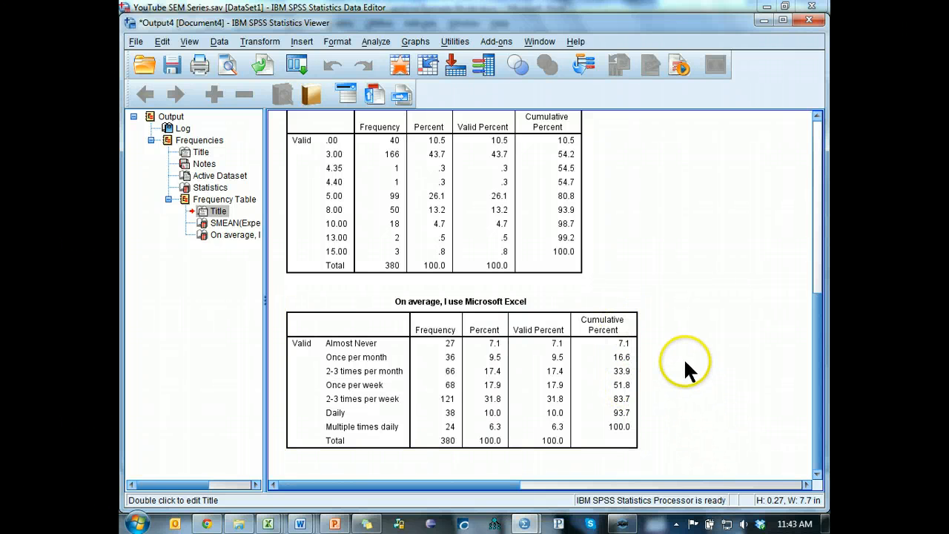
pyautogui.moveTo(691, 350)
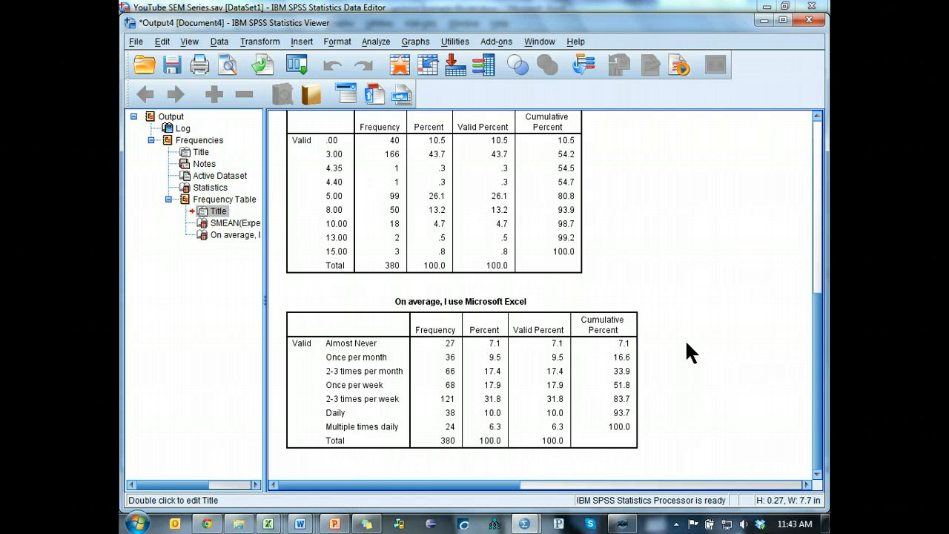
pyautogui.moveTo(668, 355)
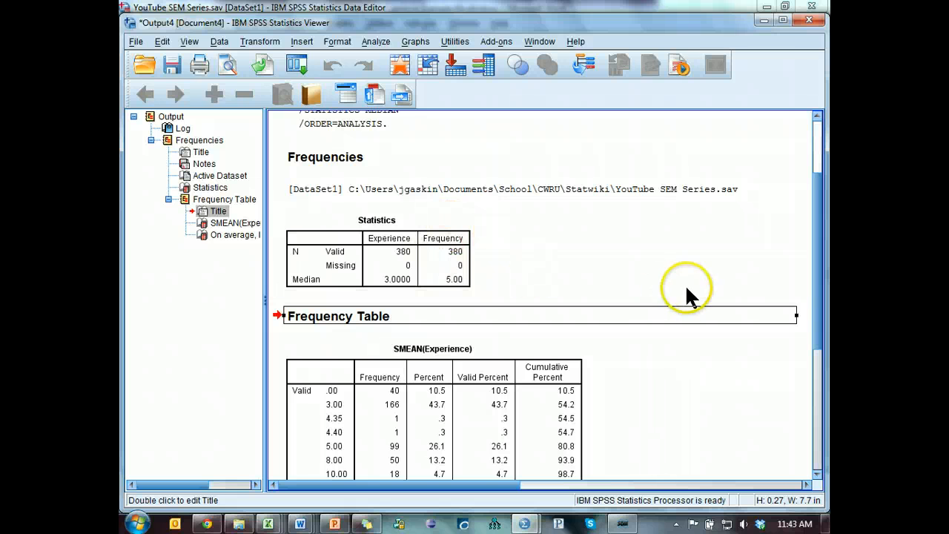
# Step: Start Recode into Different Variables with Experience and Frequency as inputs
pyautogui.click(260, 41)
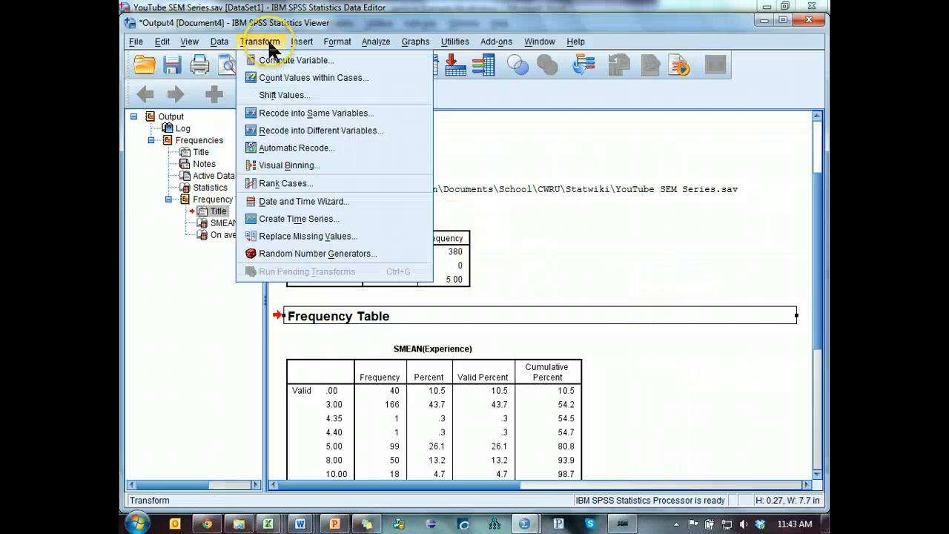
pyautogui.moveTo(299, 130)
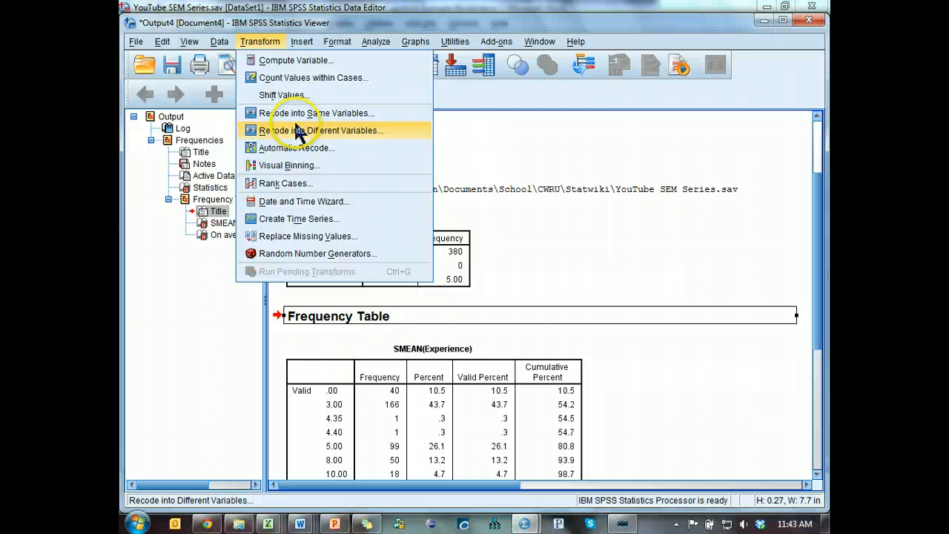
pyautogui.moveTo(363, 136)
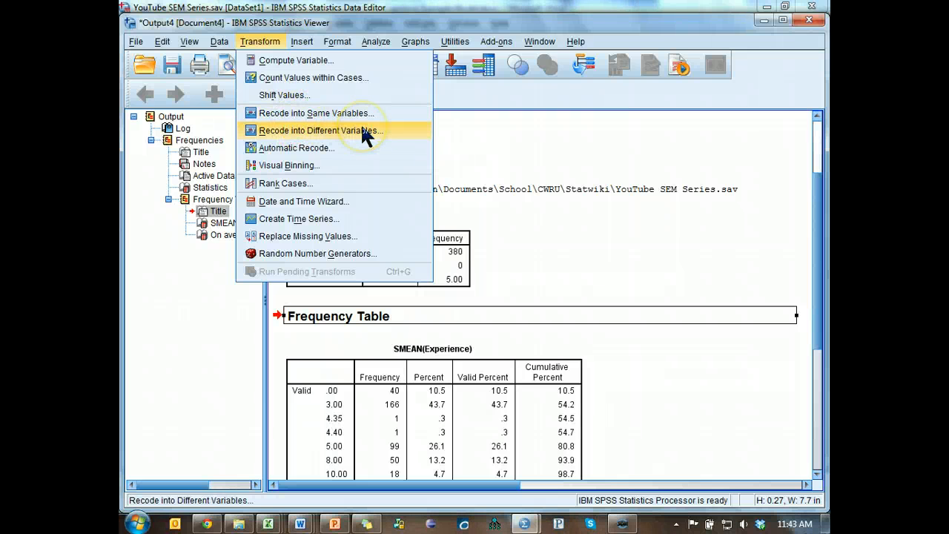
pyautogui.click(317, 131)
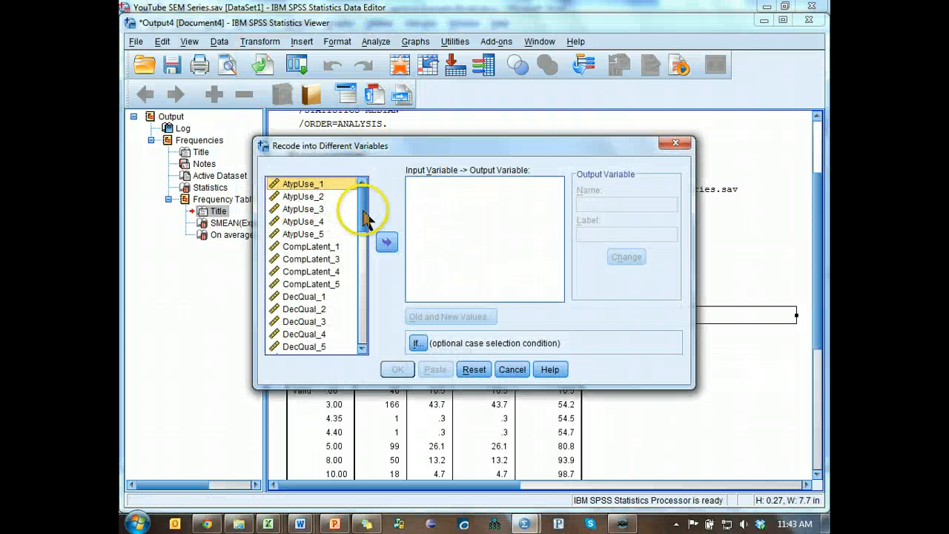
pyautogui.scroll(-3)
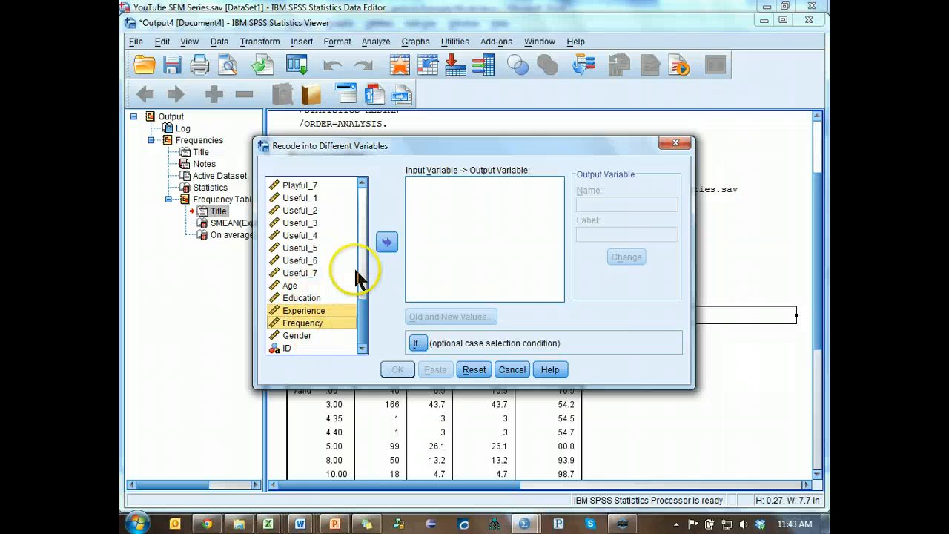
pyautogui.click(385, 244)
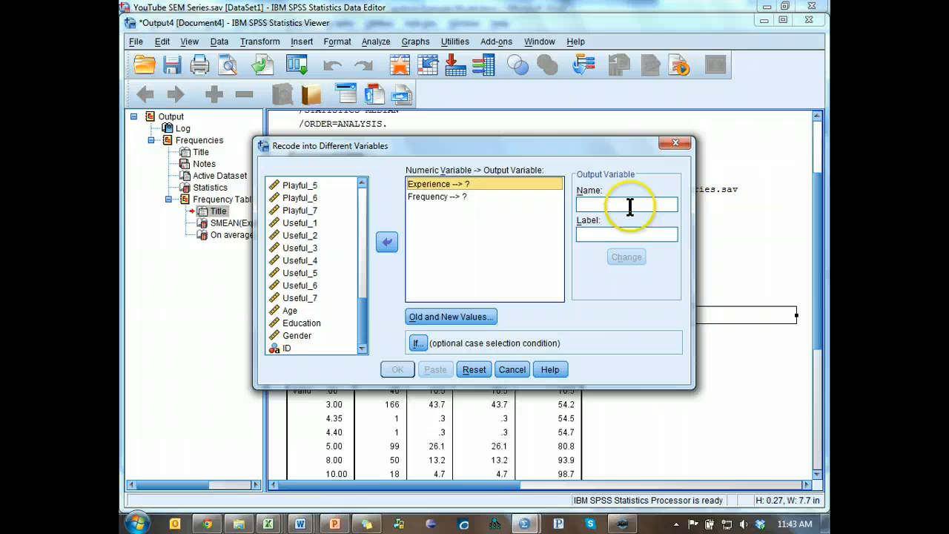
# Step: Name the output variables ExpCat for Experience and FreqCat for Frequency
pyautogui.write('ExpCat')
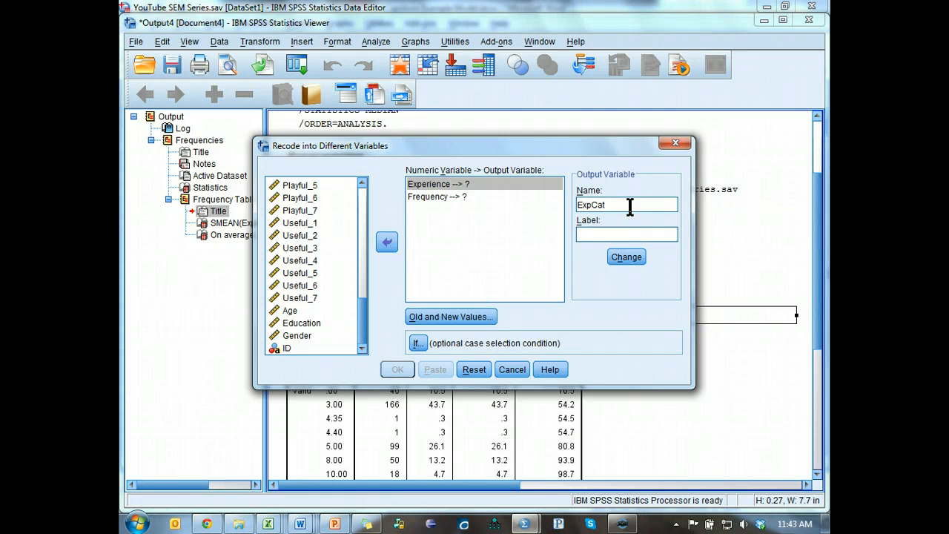
pyautogui.click(625, 234)
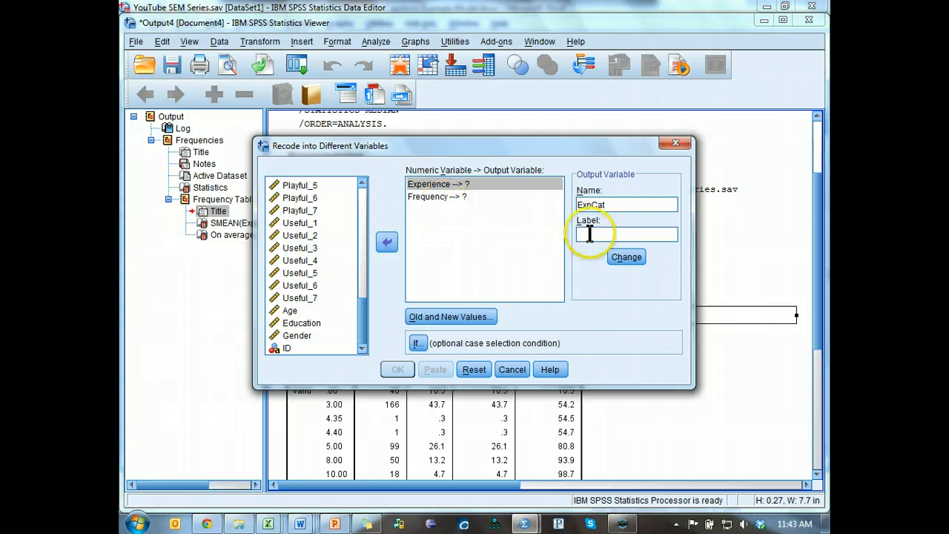
pyautogui.click(625, 257)
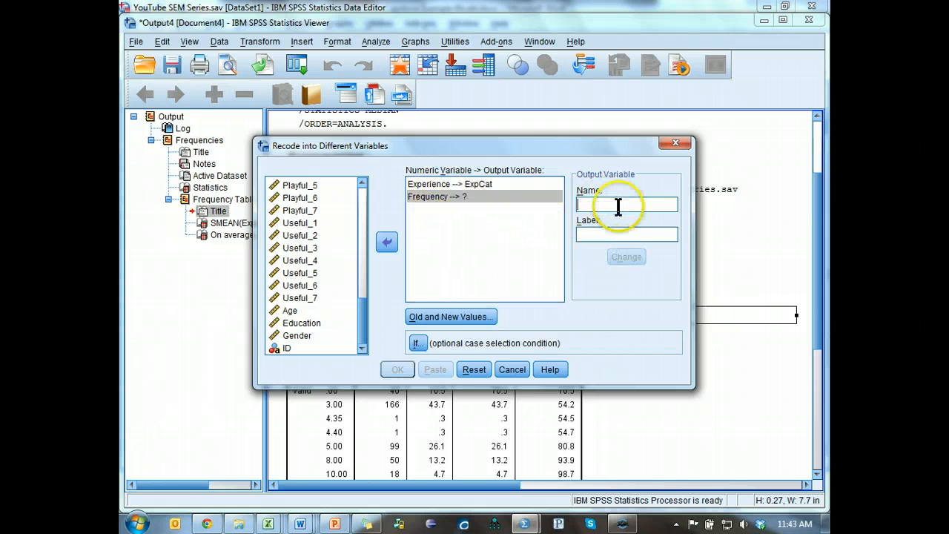
pyautogui.write('Freq')
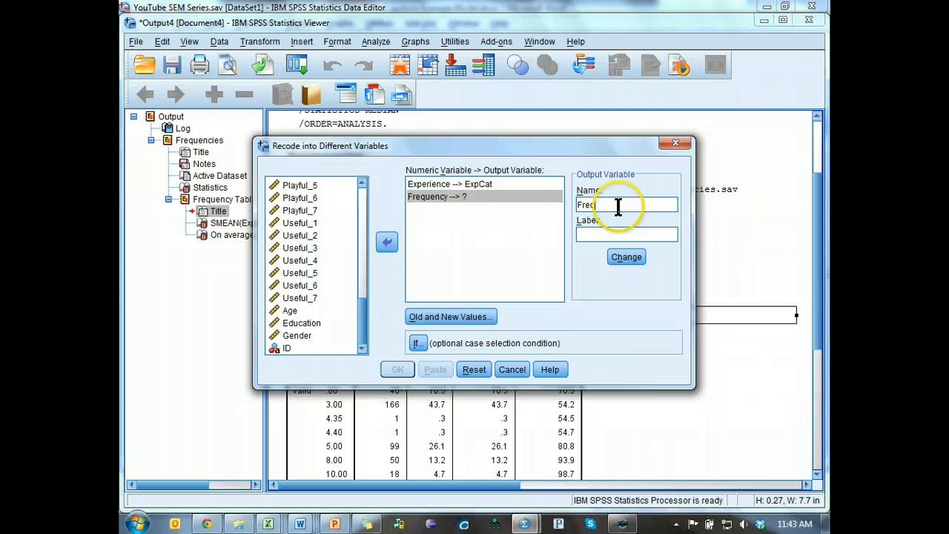
pyautogui.write('Cat')
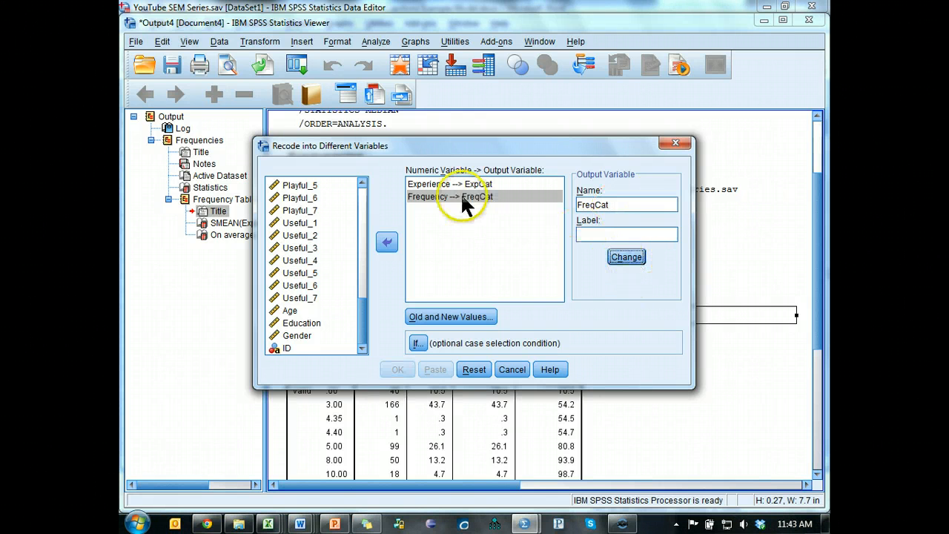
pyautogui.click(462, 184)
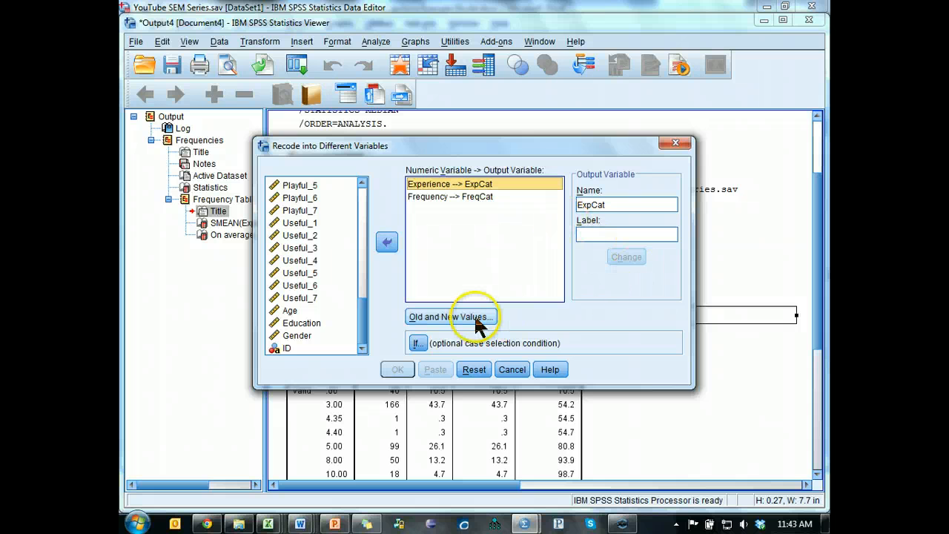
# Step: Add the recode rule Lowest thru 3 → 1 in Old and New Values
pyautogui.click(448, 317)
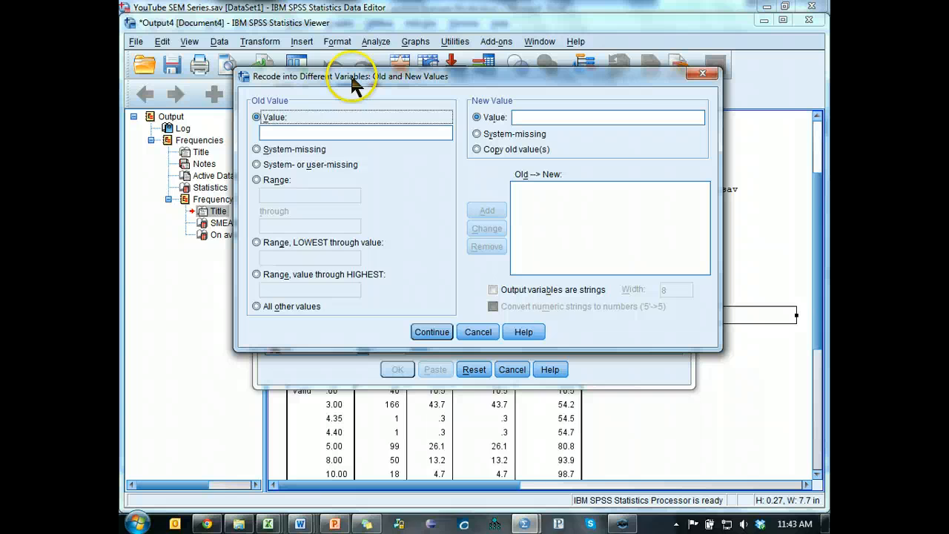
pyautogui.click(257, 243)
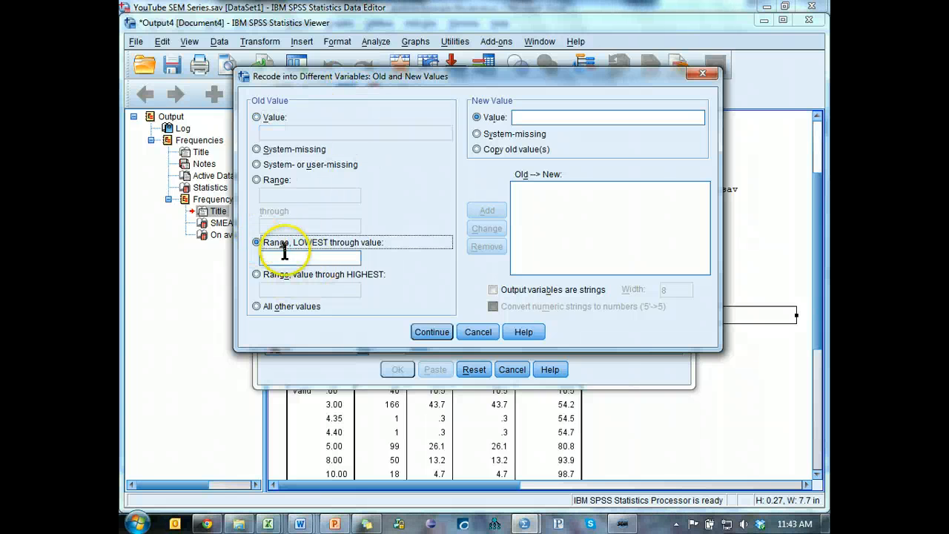
pyautogui.write('3')
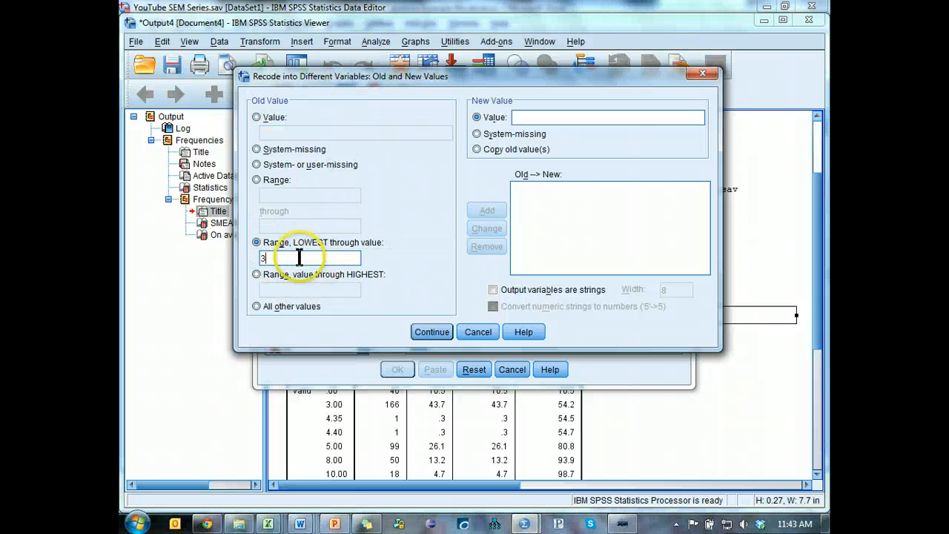
pyautogui.write('1')
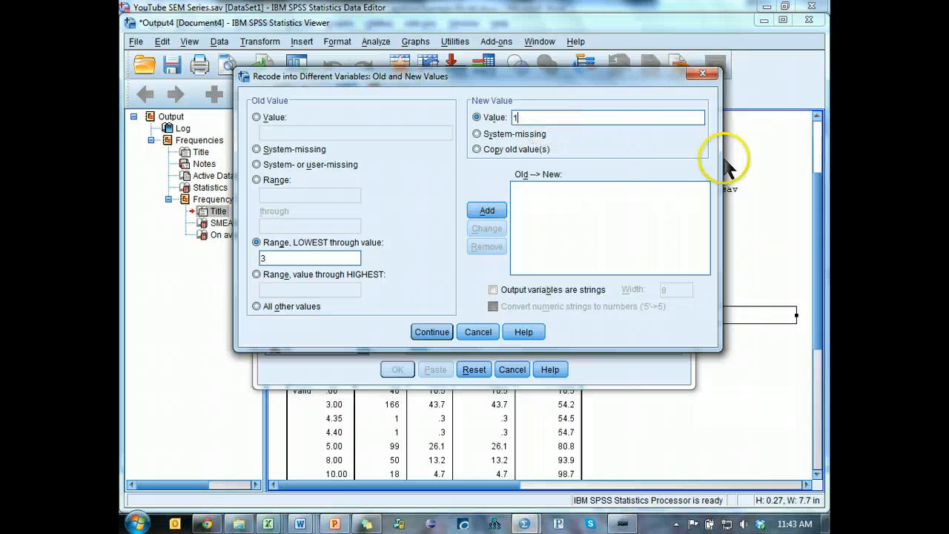
pyautogui.click(486, 211)
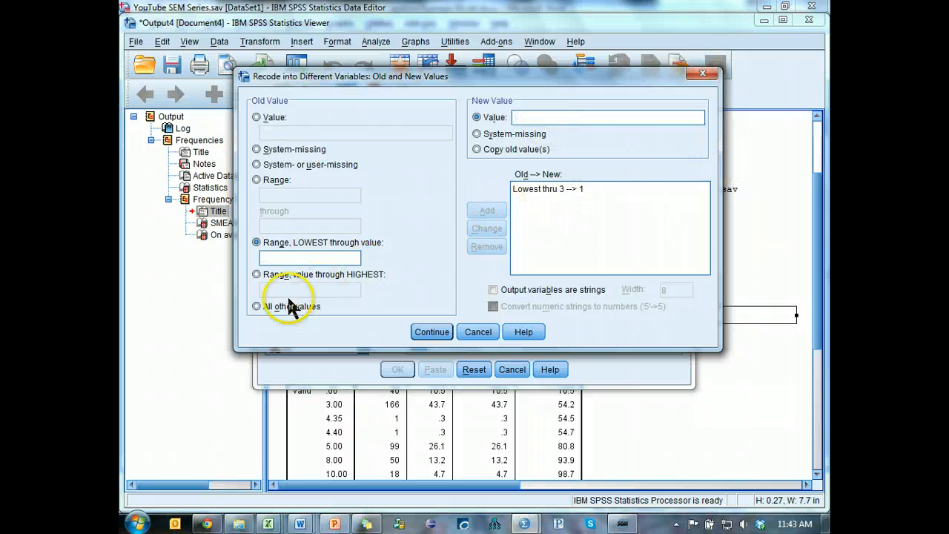
# Step: Add the rule sending all other values to 2
pyautogui.click(257, 306)
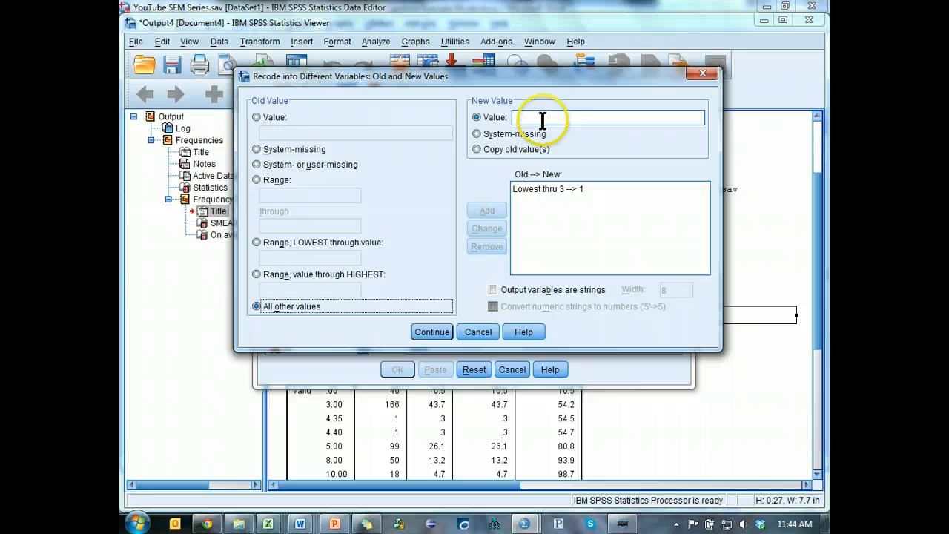
pyautogui.write('2')
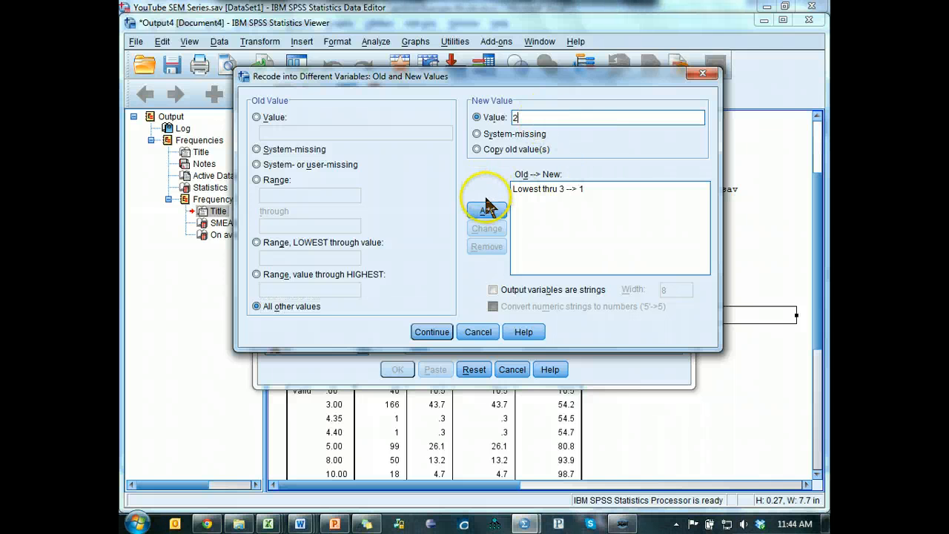
pyautogui.click(432, 332)
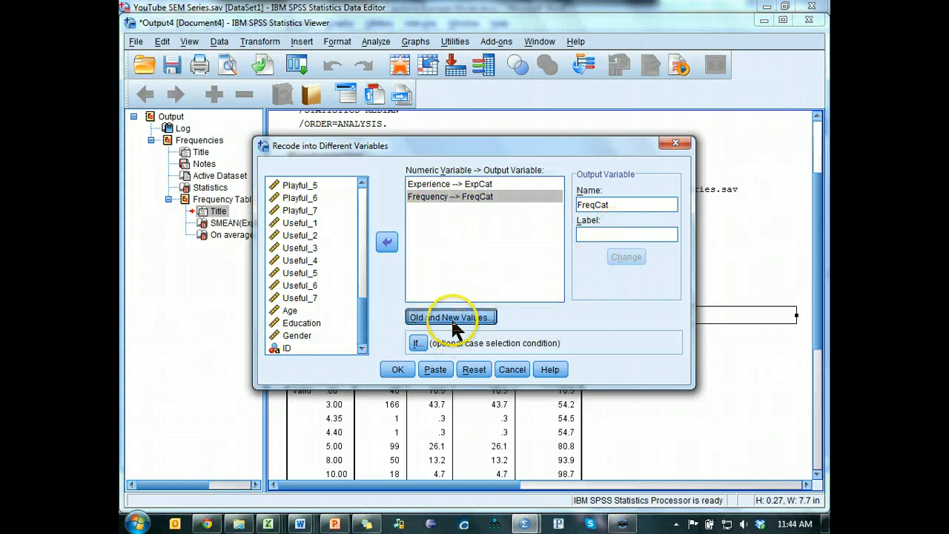
# Step: Replace the Lowest thru 3 rule with Lowest thru 5 → 1
pyautogui.click(451, 317)
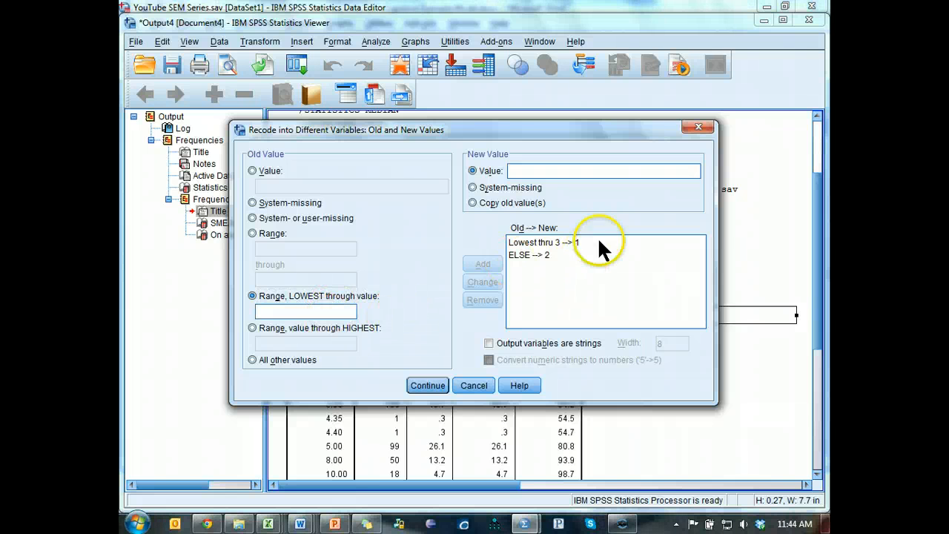
pyautogui.click(551, 243)
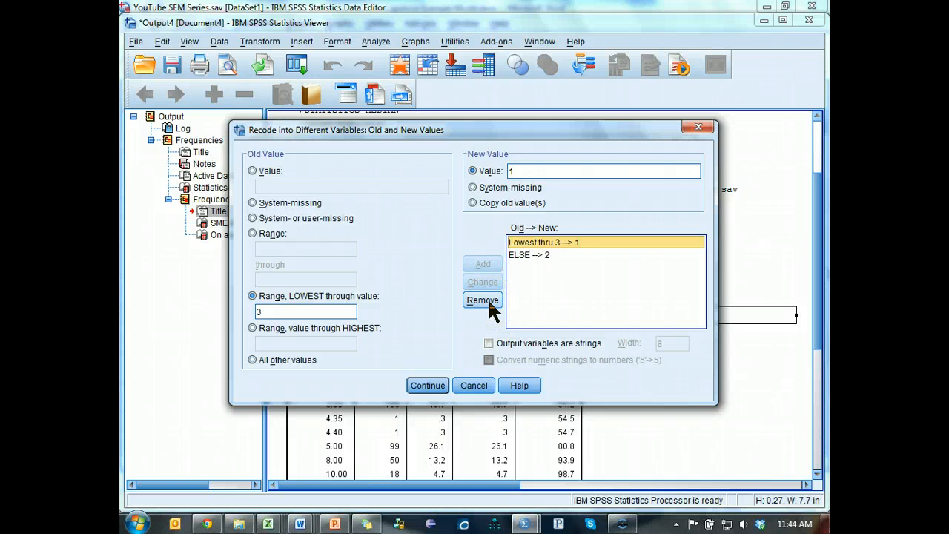
pyautogui.click(482, 300)
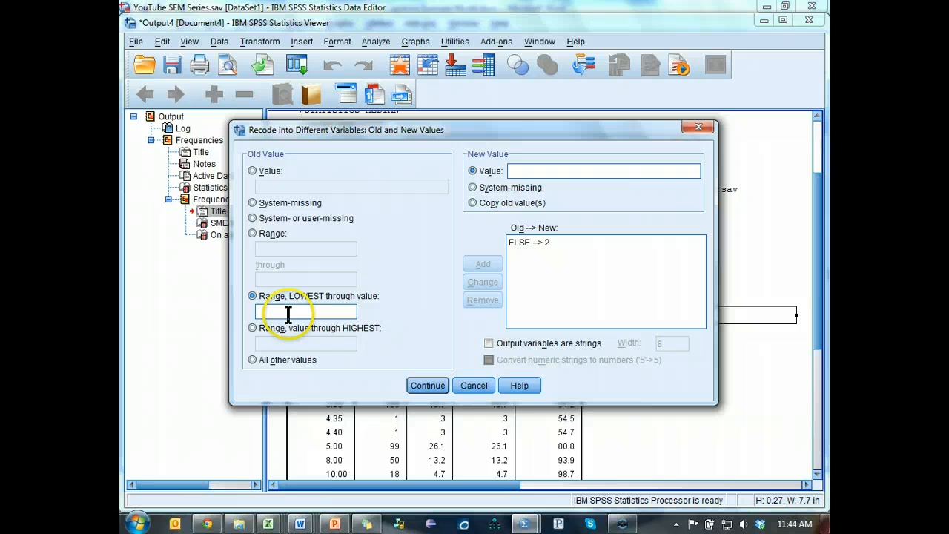
pyautogui.write('5')
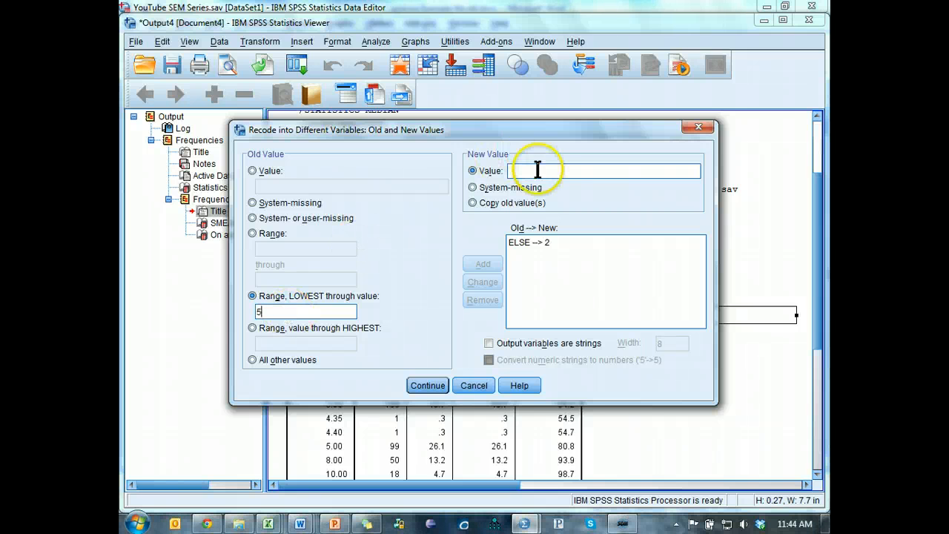
pyautogui.write('1')
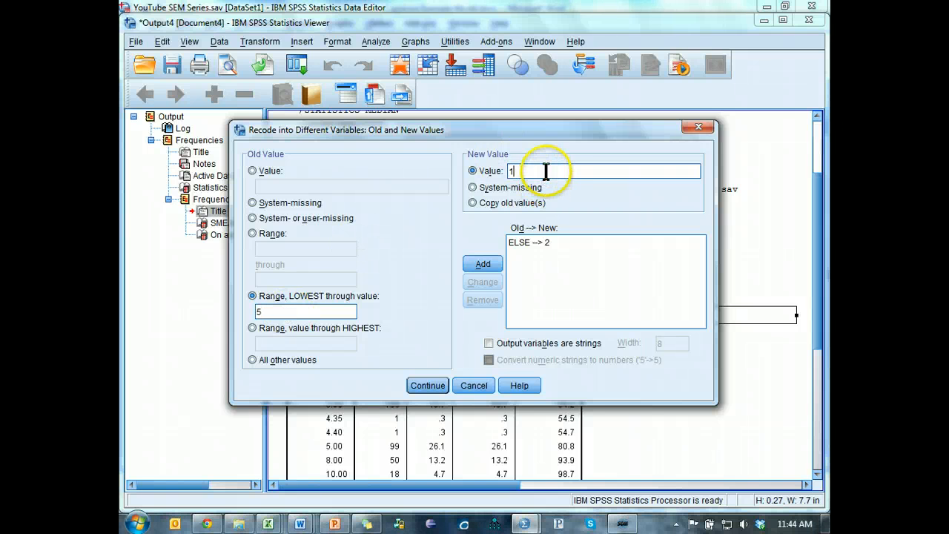
pyautogui.click(482, 264)
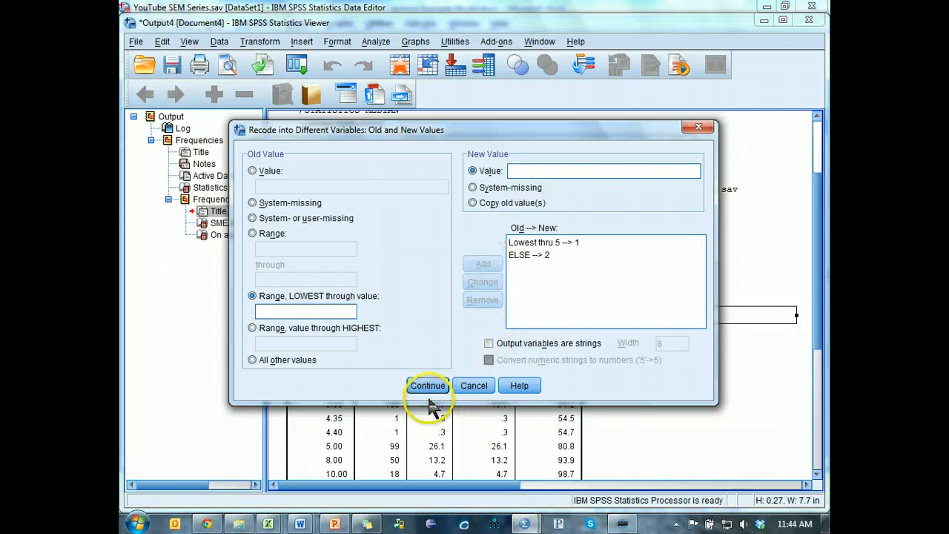
# Step: Confirm the value rules and run the recode into ExpCat and FreqCat
pyautogui.click(426, 385)
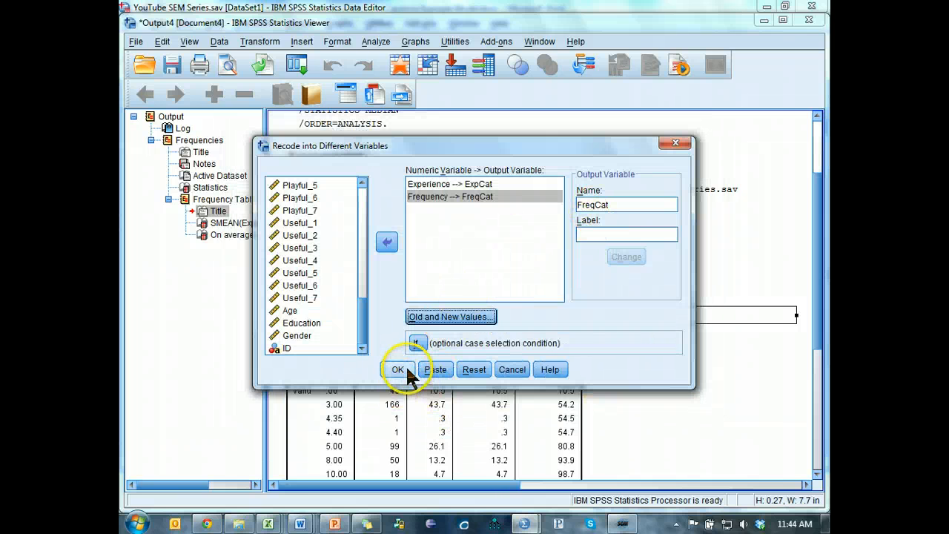
pyautogui.click(397, 369)
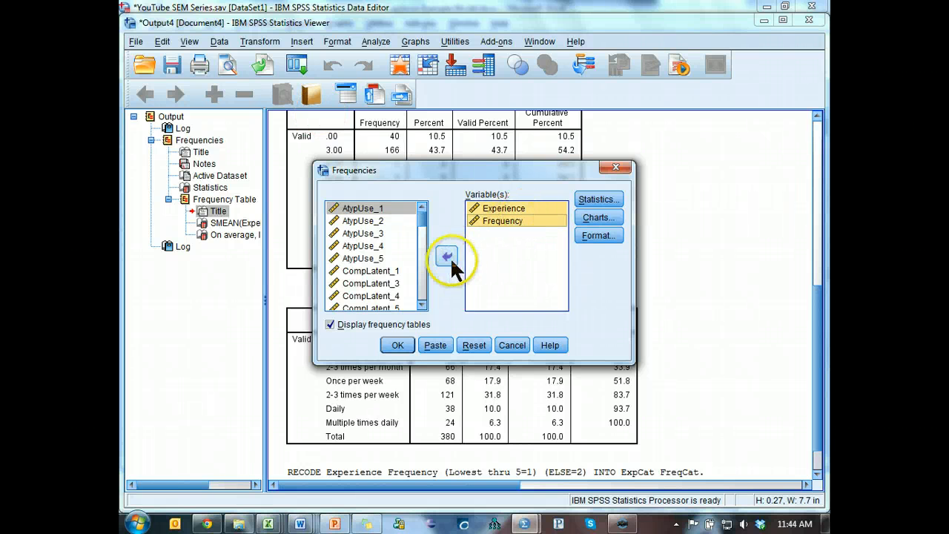
pyautogui.click(444, 255)
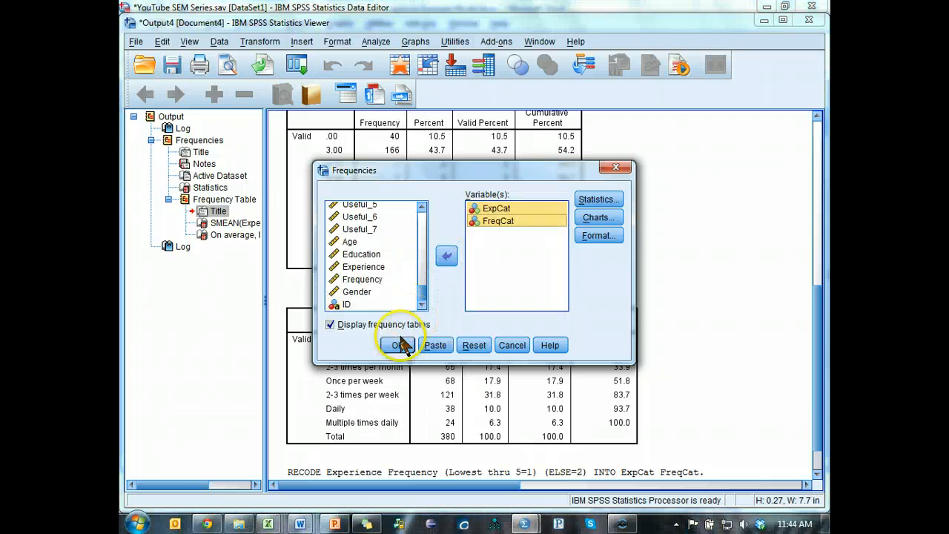
pyautogui.click(400, 344)
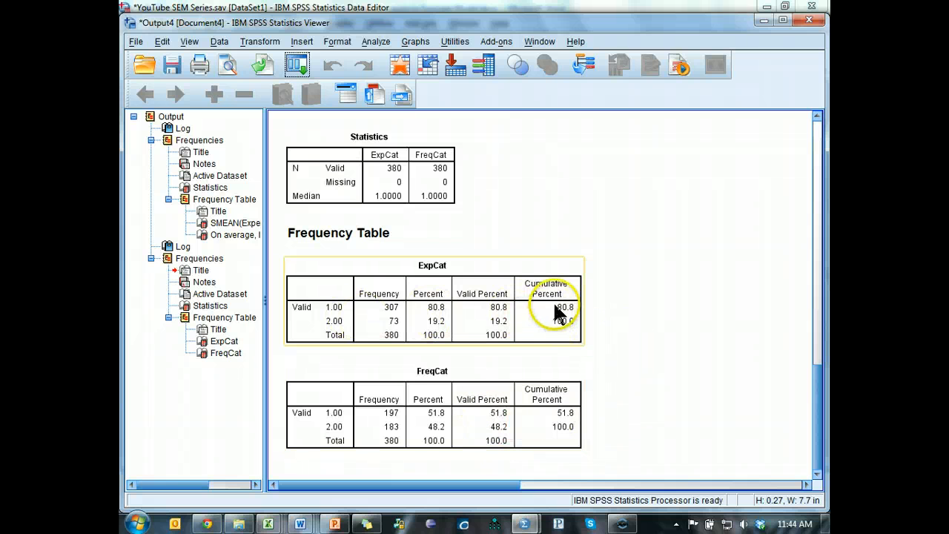
pyautogui.moveTo(537, 306)
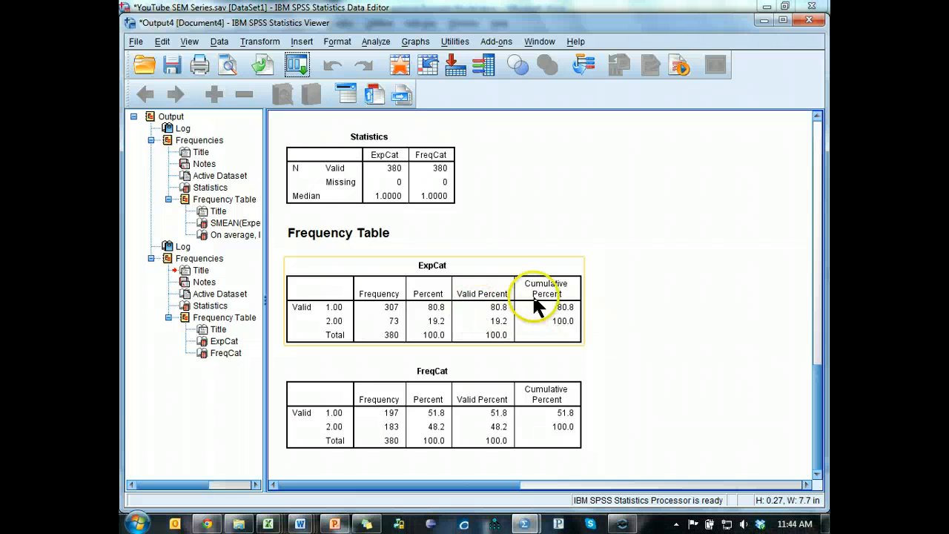
pyautogui.moveTo(586, 323)
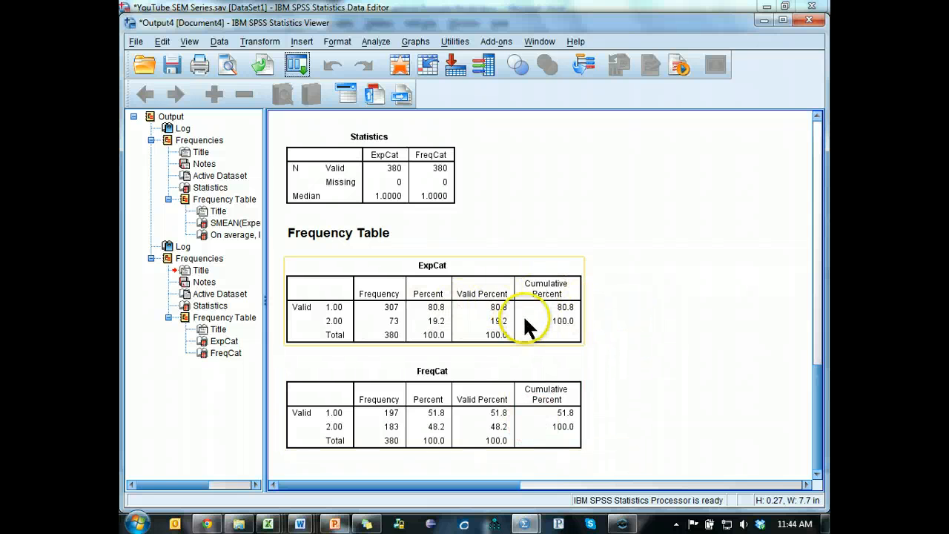
pyautogui.moveTo(528, 320)
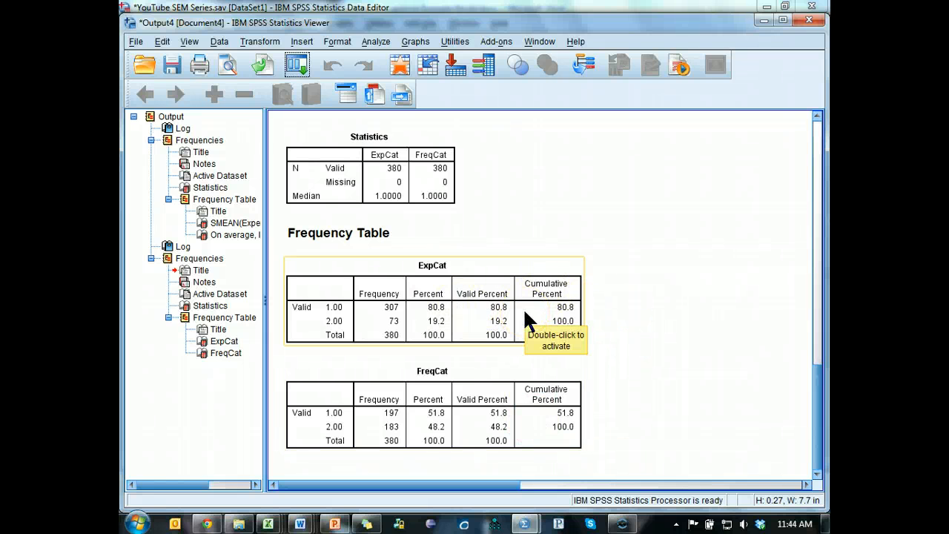
pyautogui.moveTo(508, 197)
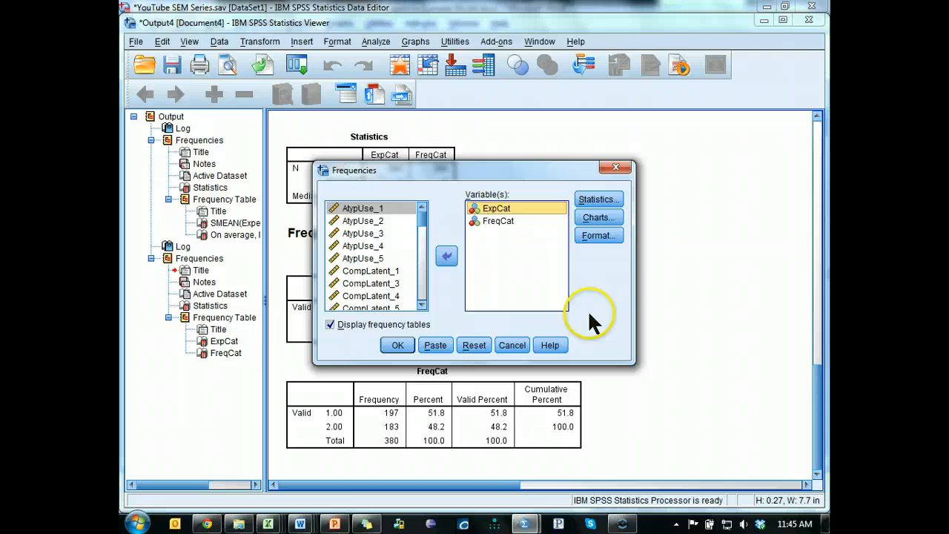
# Step: Re-recode Experience into ExpCat using Lowest thru 3 → 1, all others → 2
pyautogui.click(260, 41)
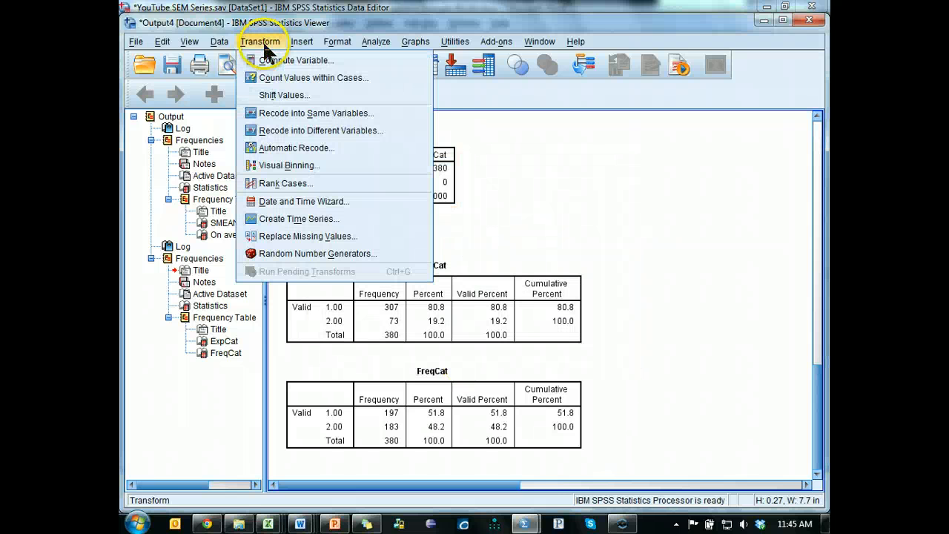
pyautogui.click(320, 130)
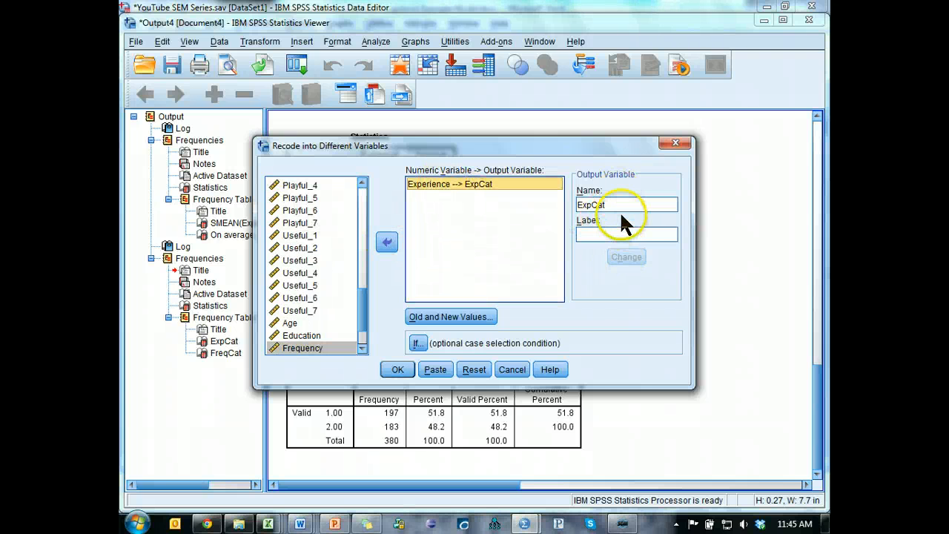
pyautogui.click(451, 315)
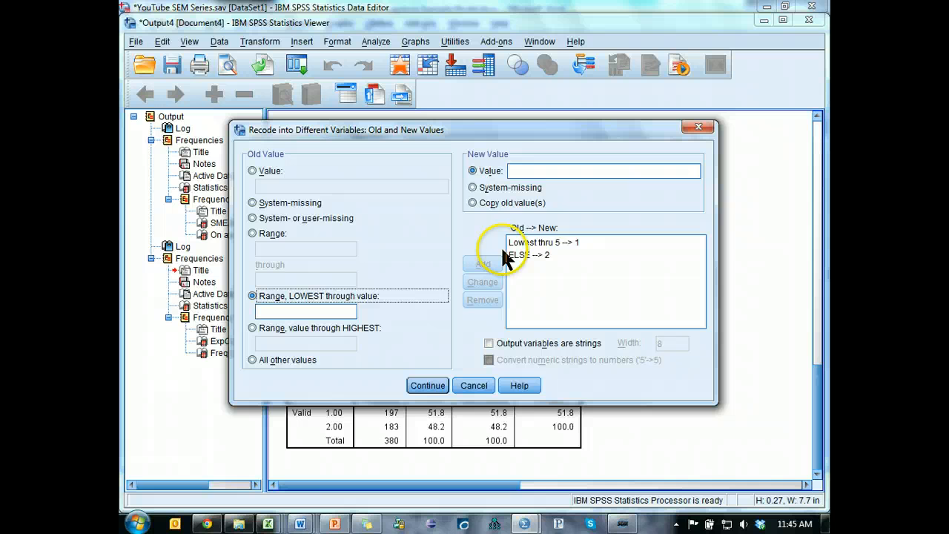
pyautogui.click(551, 242)
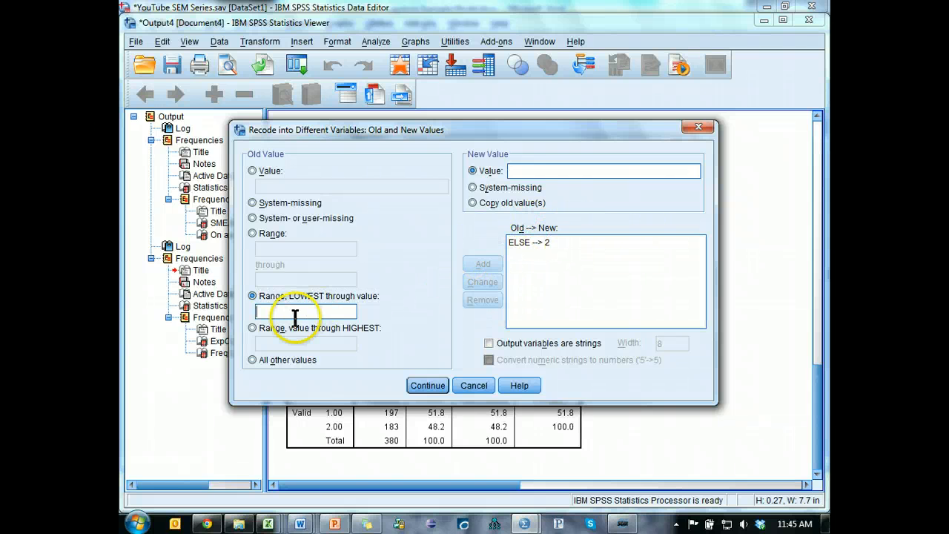
pyautogui.write('3')
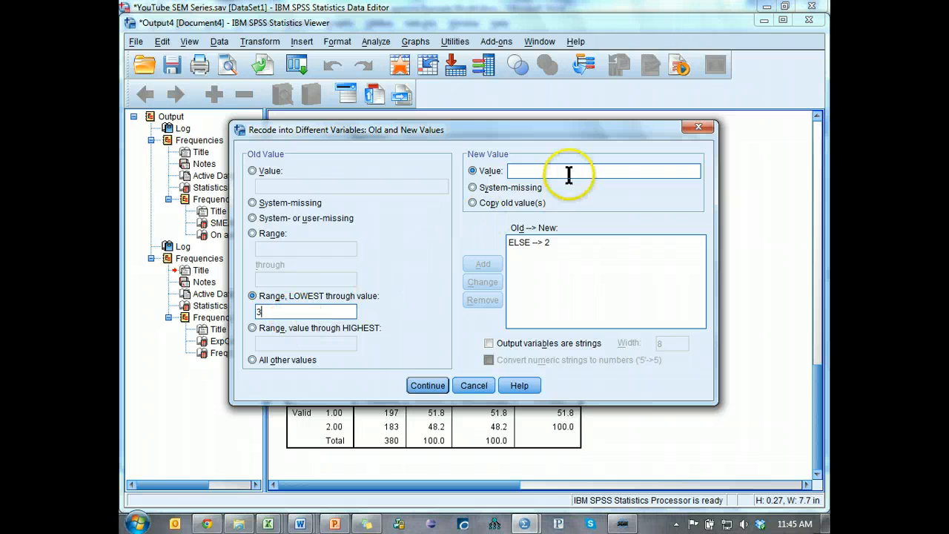
pyautogui.click(482, 264)
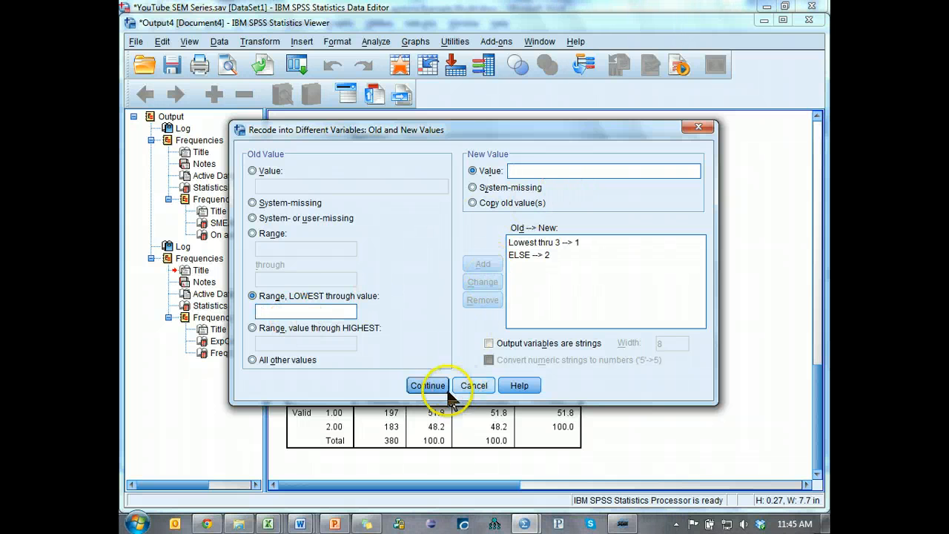
pyautogui.click(427, 386)
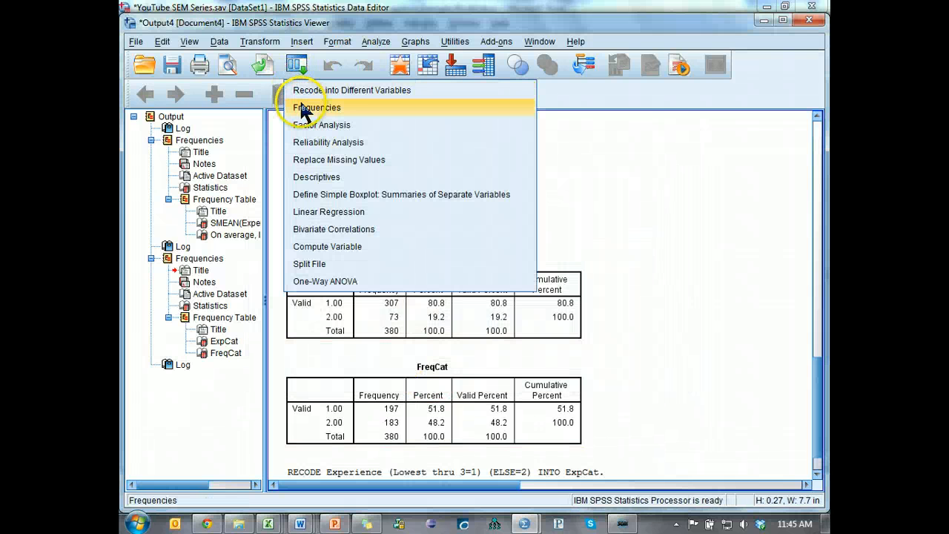
# Step: Rerun the ExpCat and FreqCat frequency tables and return to the data window
pyautogui.click(317, 106)
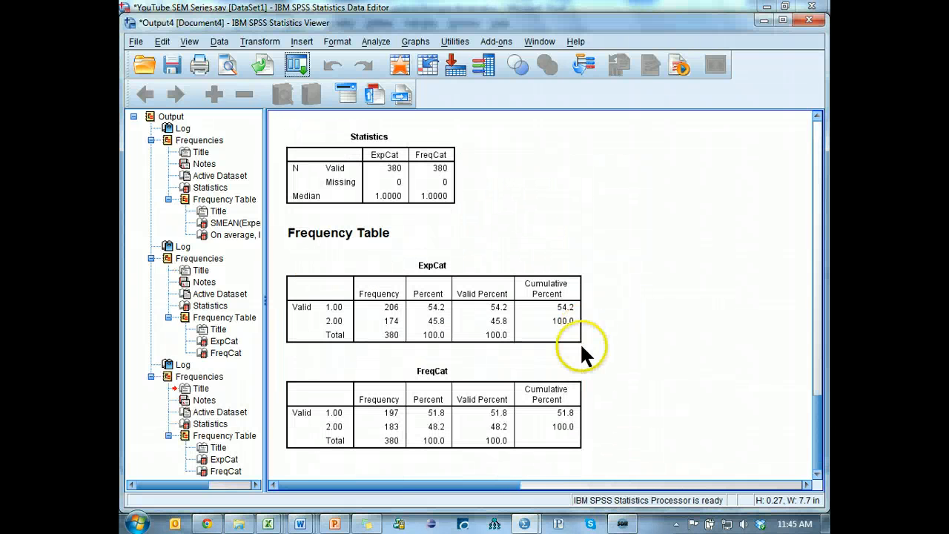
pyautogui.moveTo(680, 429)
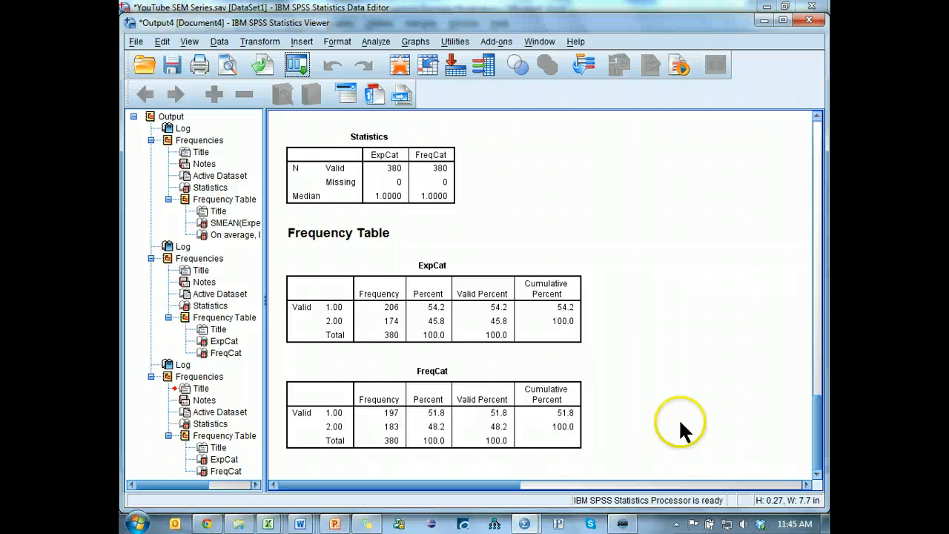
pyautogui.click(512, 423)
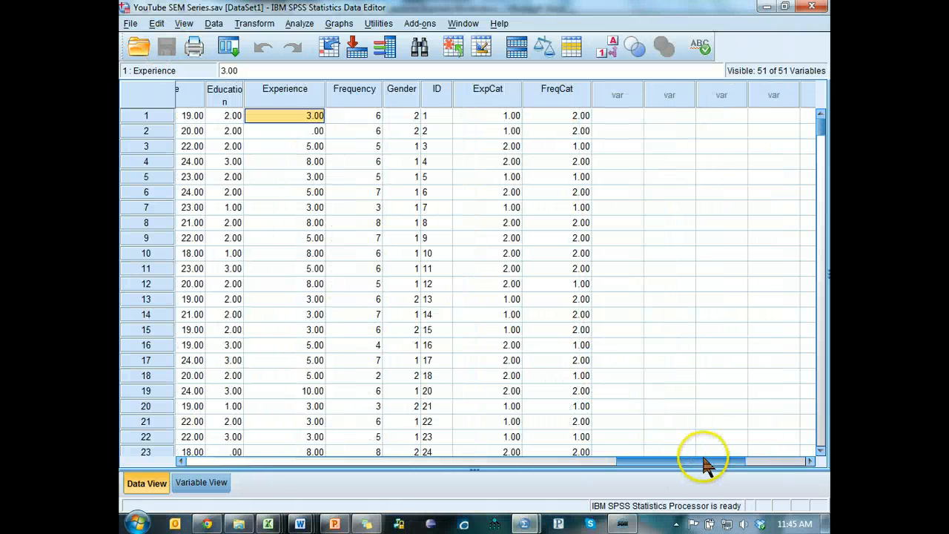
# Step: Switch to Variable View and select the Values cell for ExpCat
pyautogui.click(554, 95)
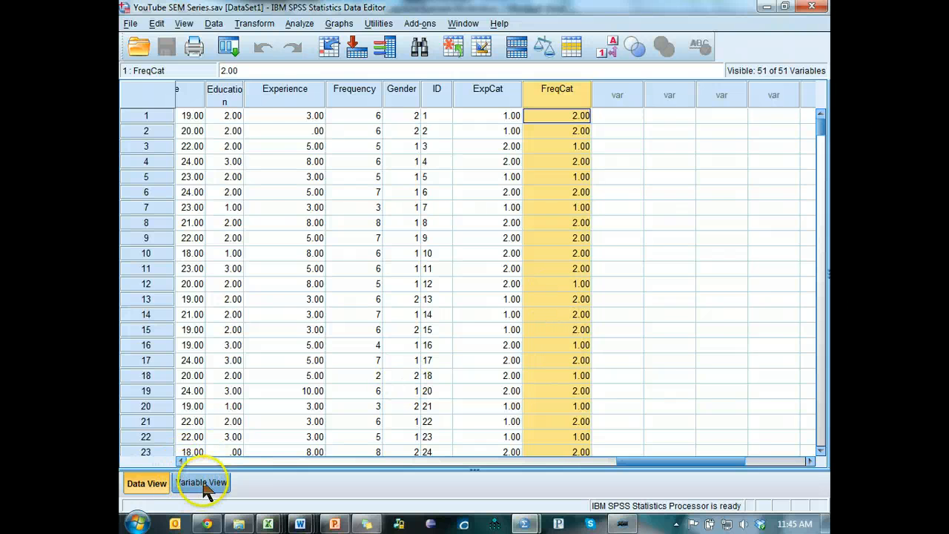
pyautogui.click(202, 483)
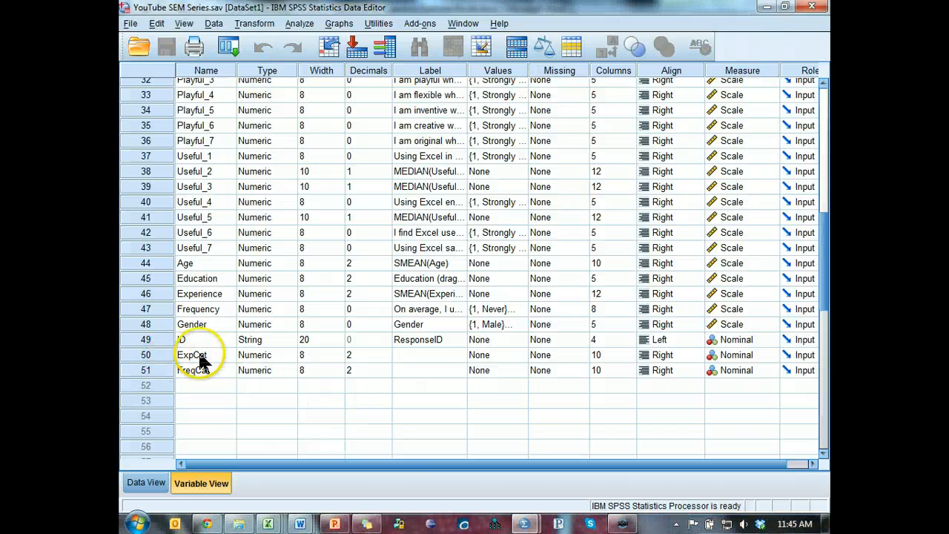
pyautogui.click(428, 339)
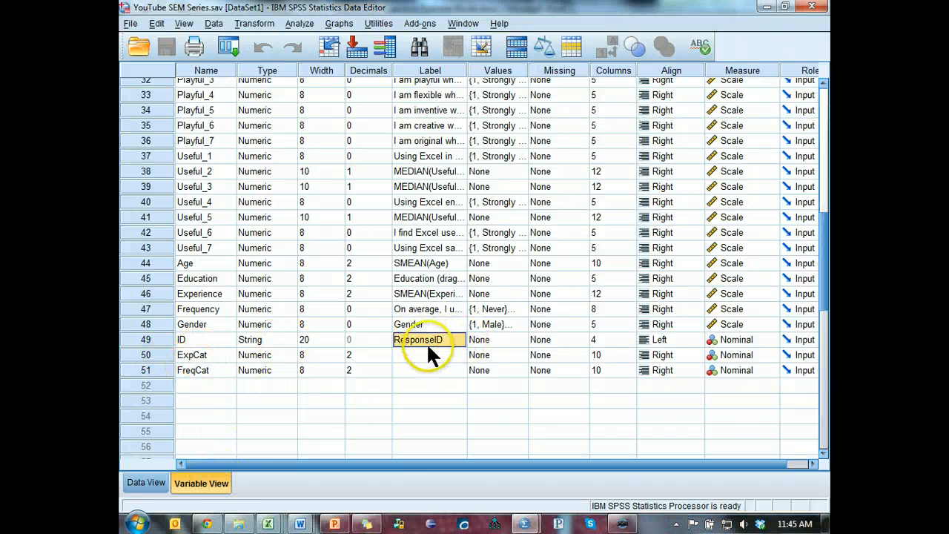
pyautogui.click(428, 355)
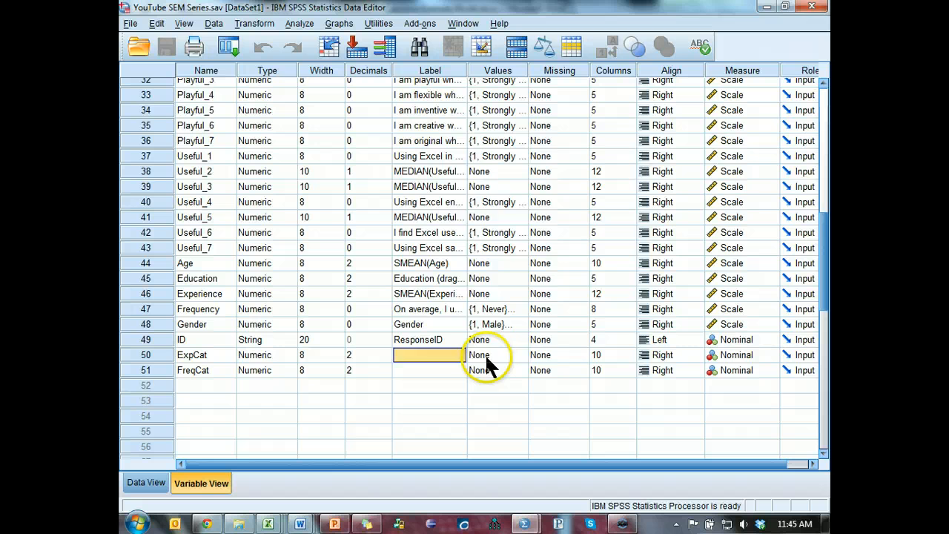
# Step: Give ExpCat value labels 1 = Low and 2 = High, then move to FreqCat's Values cell
pyautogui.click(478, 354)
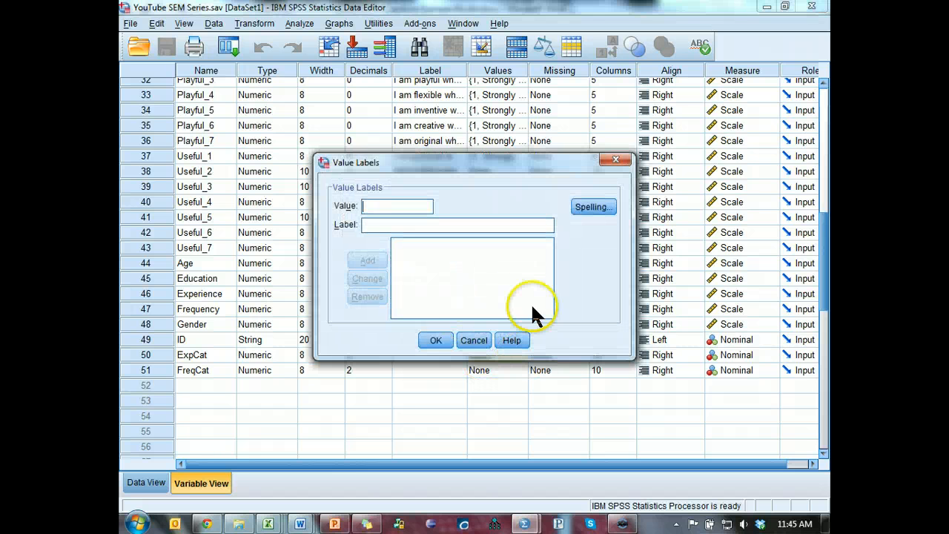
pyautogui.write('Low')
pyautogui.write('2')
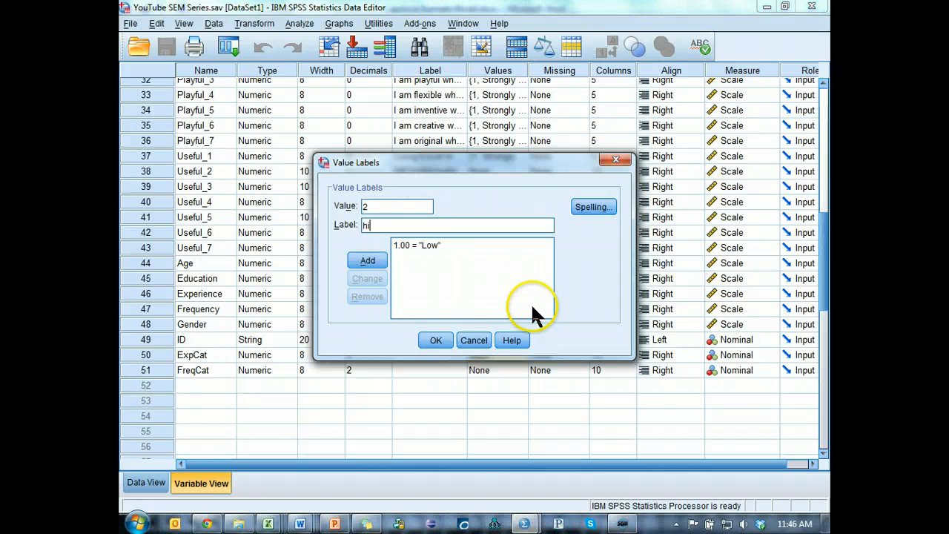
pyautogui.click(366, 261)
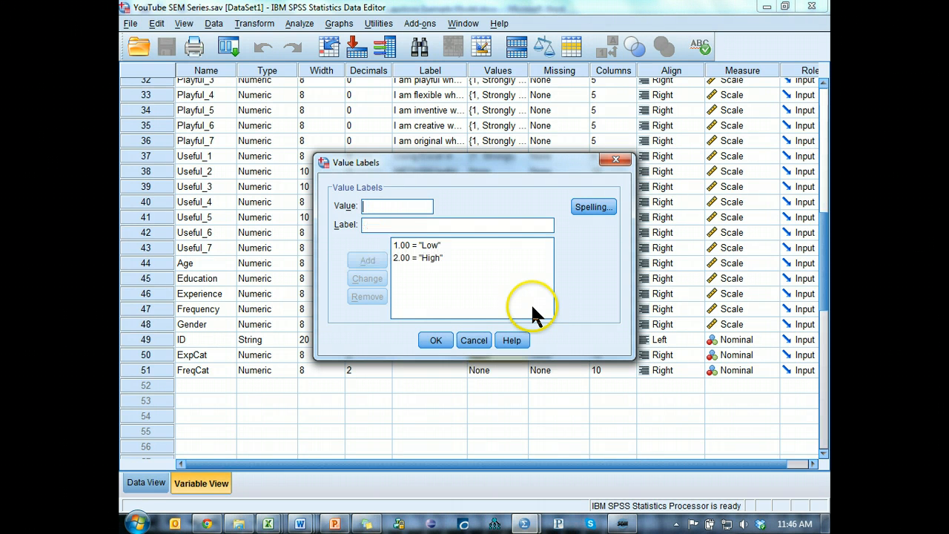
pyautogui.click(436, 339)
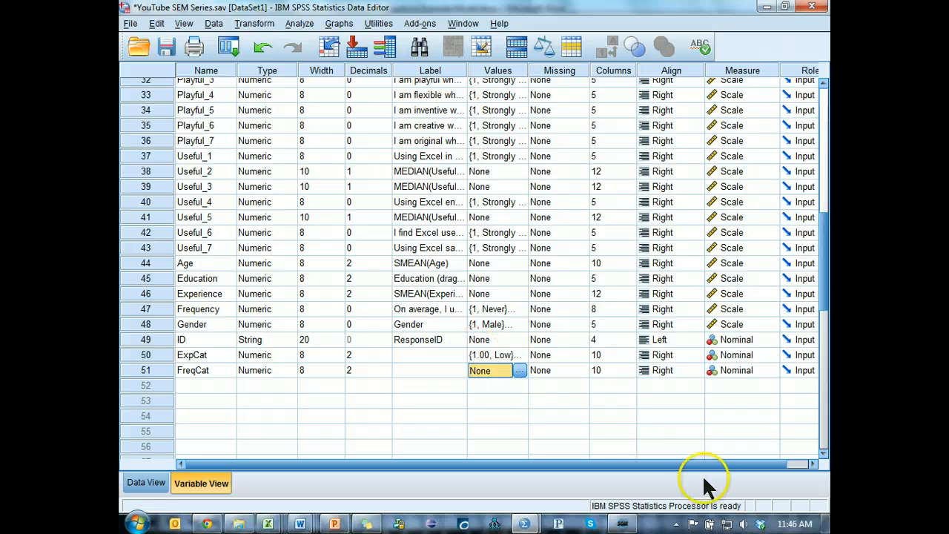
pyautogui.click(490, 355)
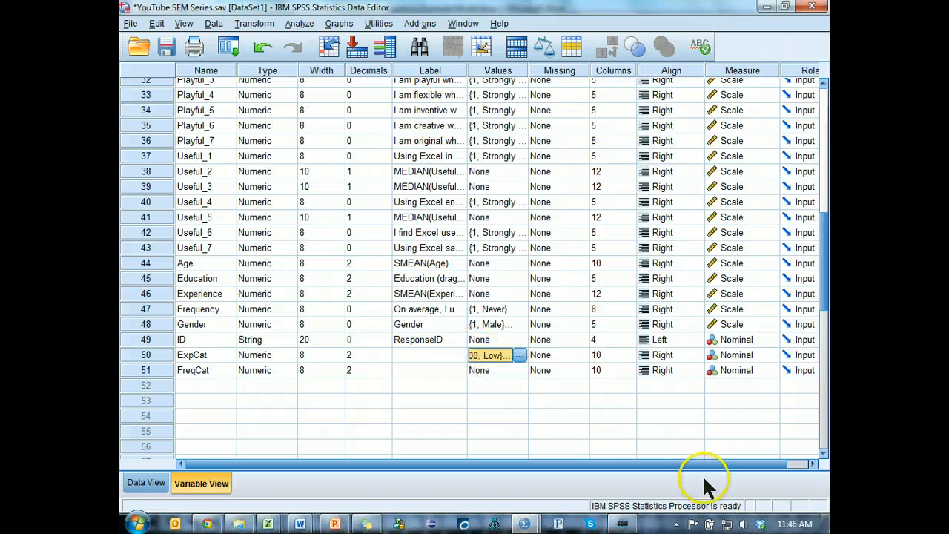
pyautogui.click(489, 370)
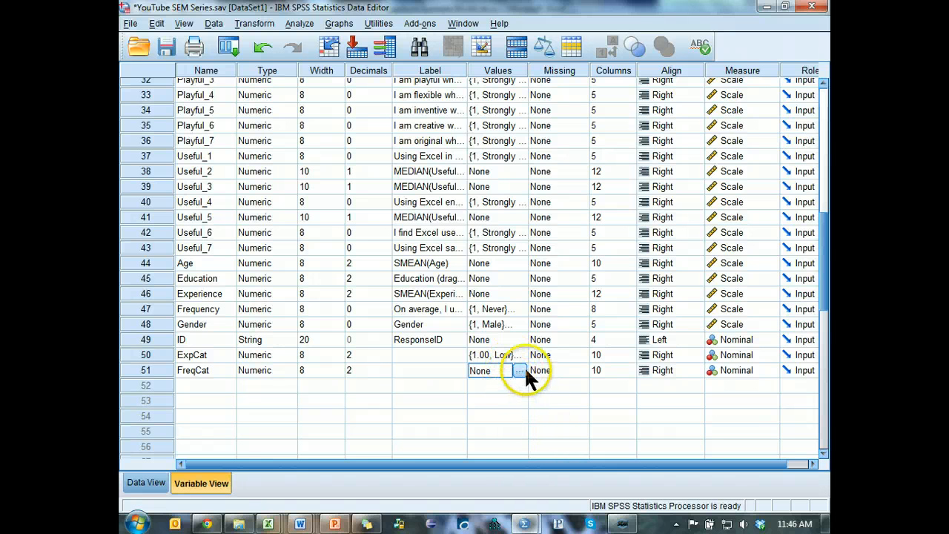
# Step: Assign FreqCat the value labels 1.00 = Low and 2.00 = High, matching ExpCat
pyautogui.click(519, 371)
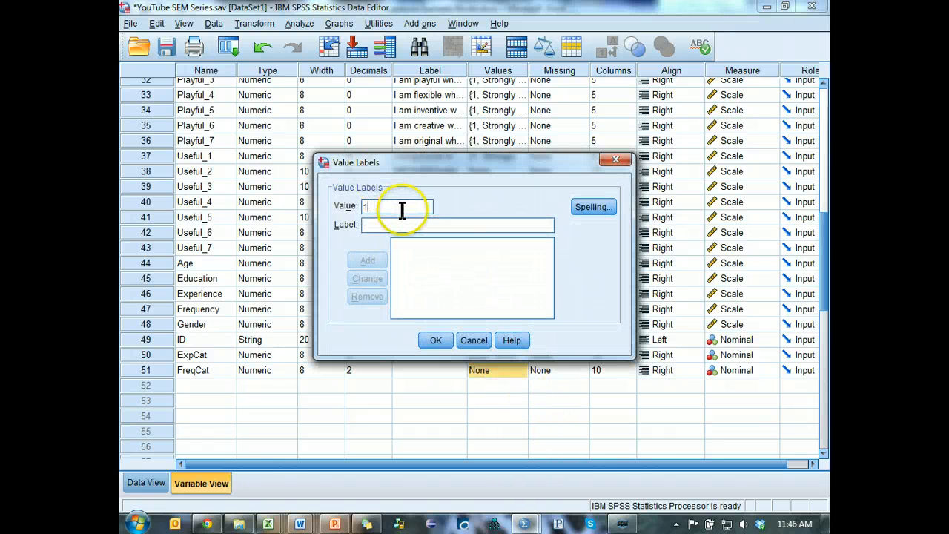
pyautogui.click(366, 261)
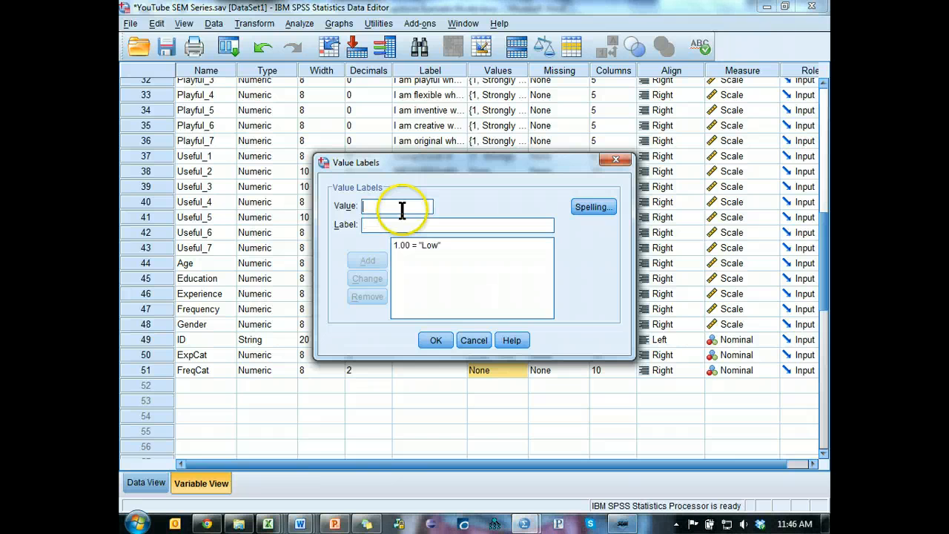
pyautogui.click(366, 259)
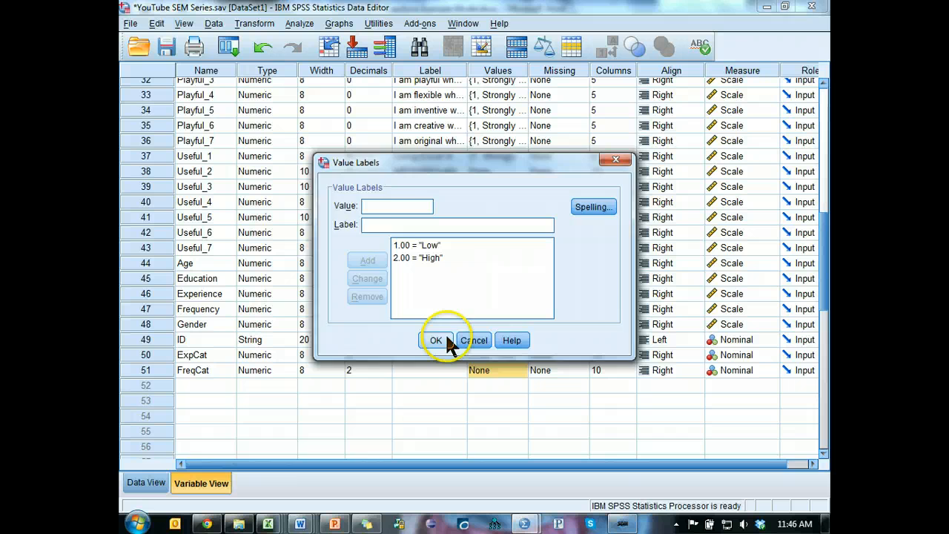
pyautogui.click(436, 339)
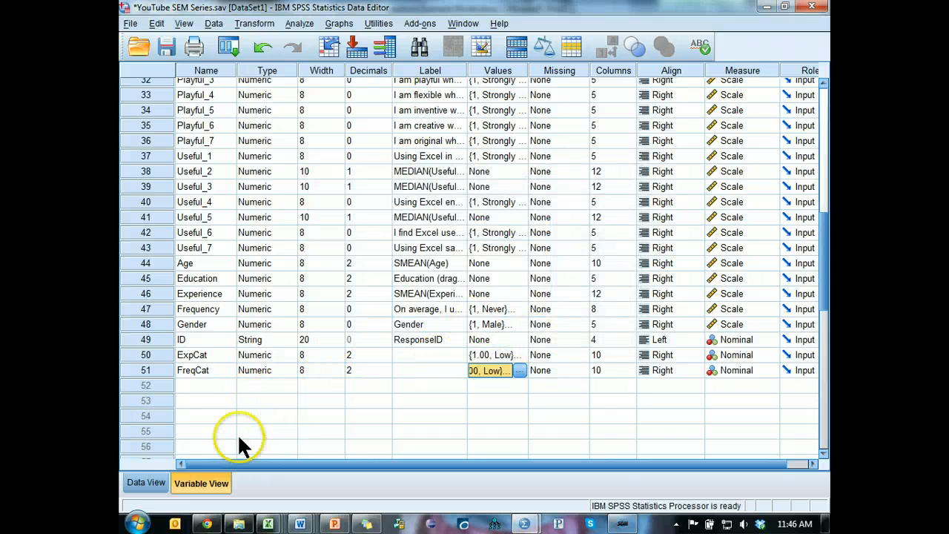